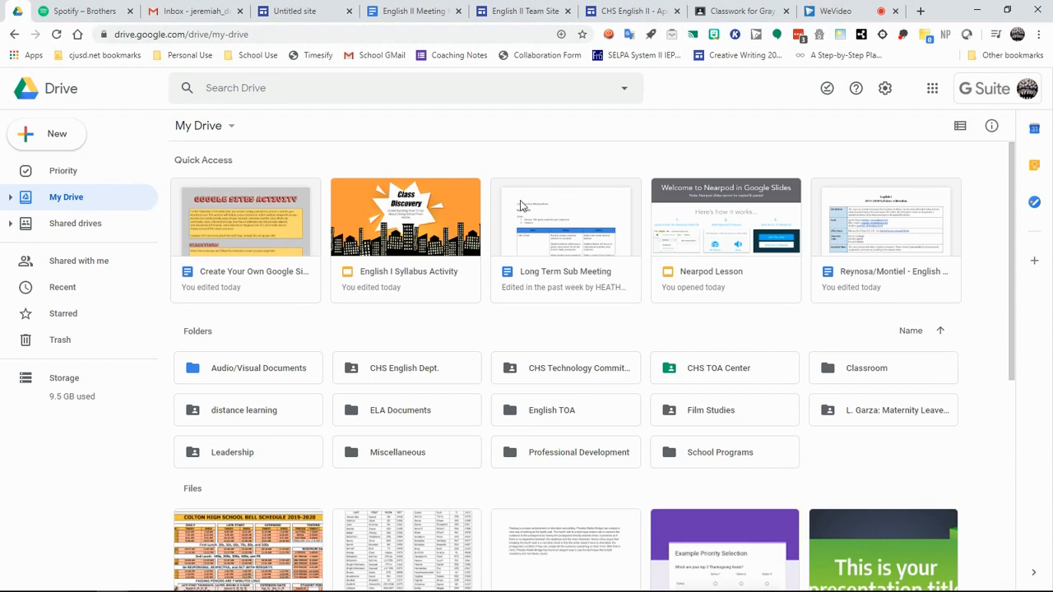
mouse_move(517, 165)
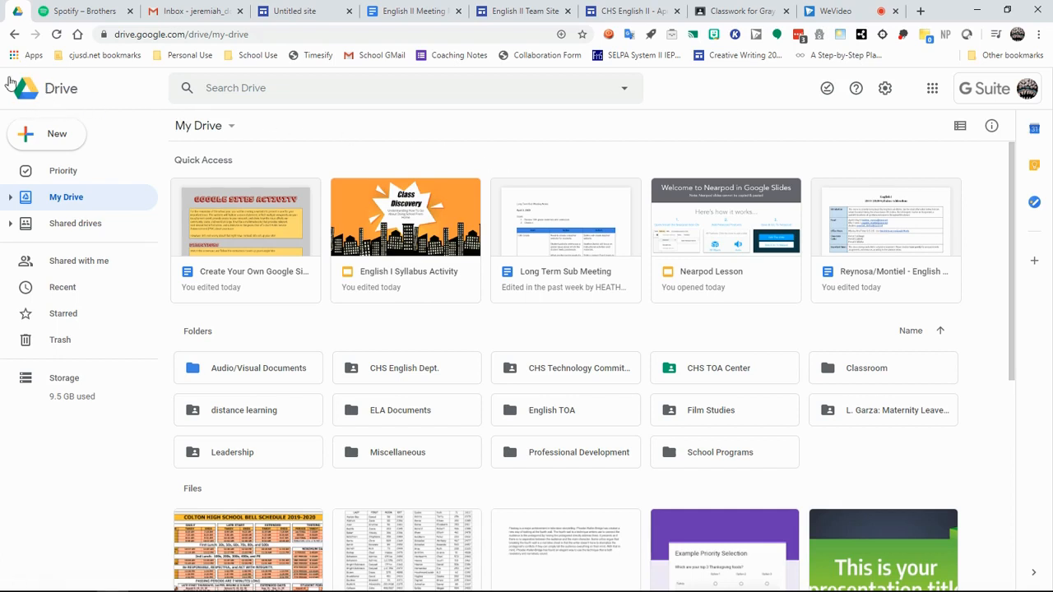
mouse_move(52, 94)
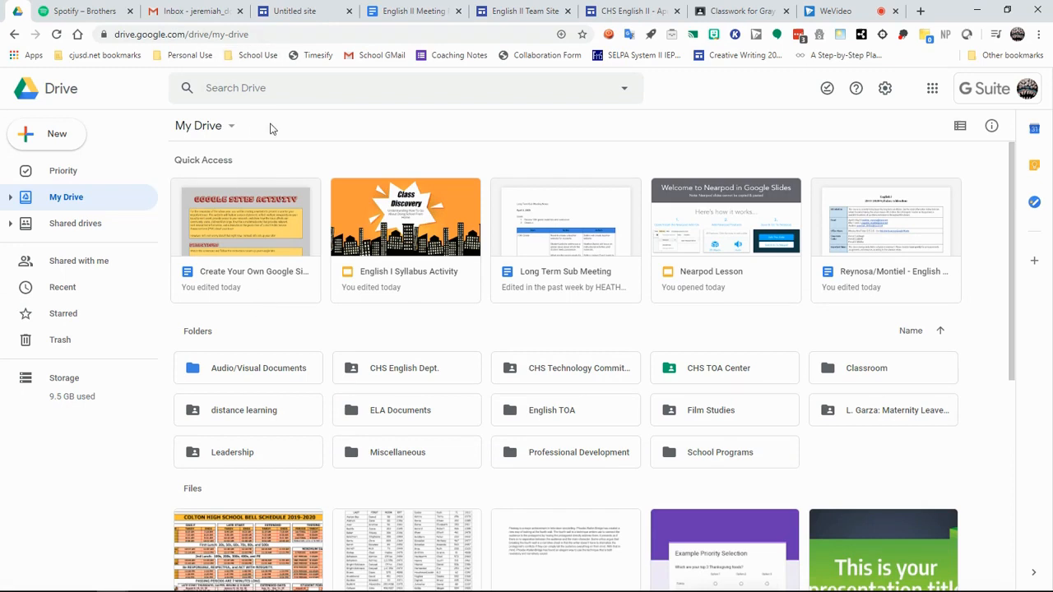
- Create a new Google Sites site from Drive's New > More menu
click(932, 88)
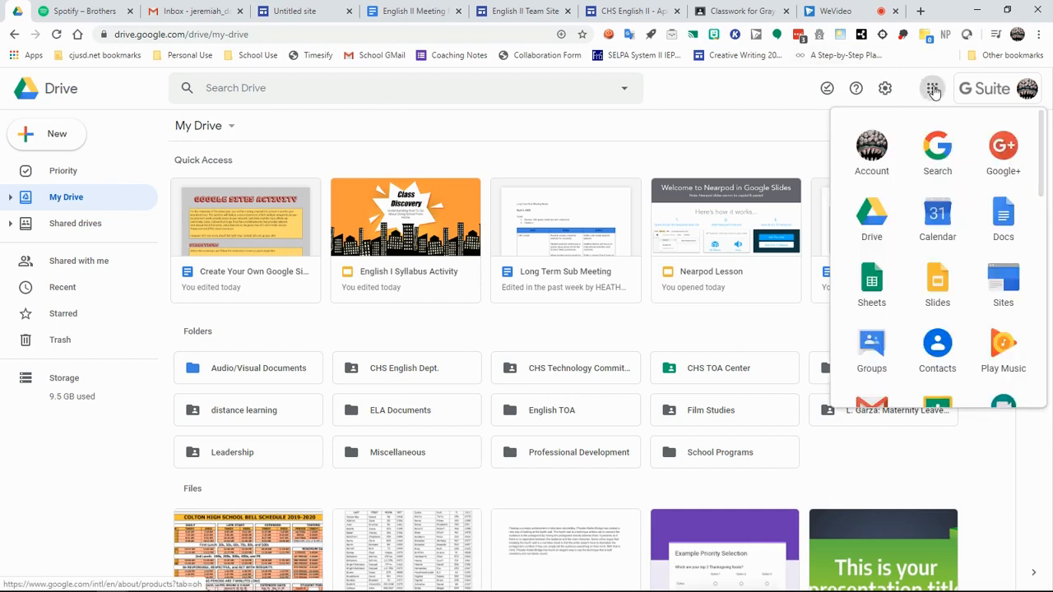
click(932, 88)
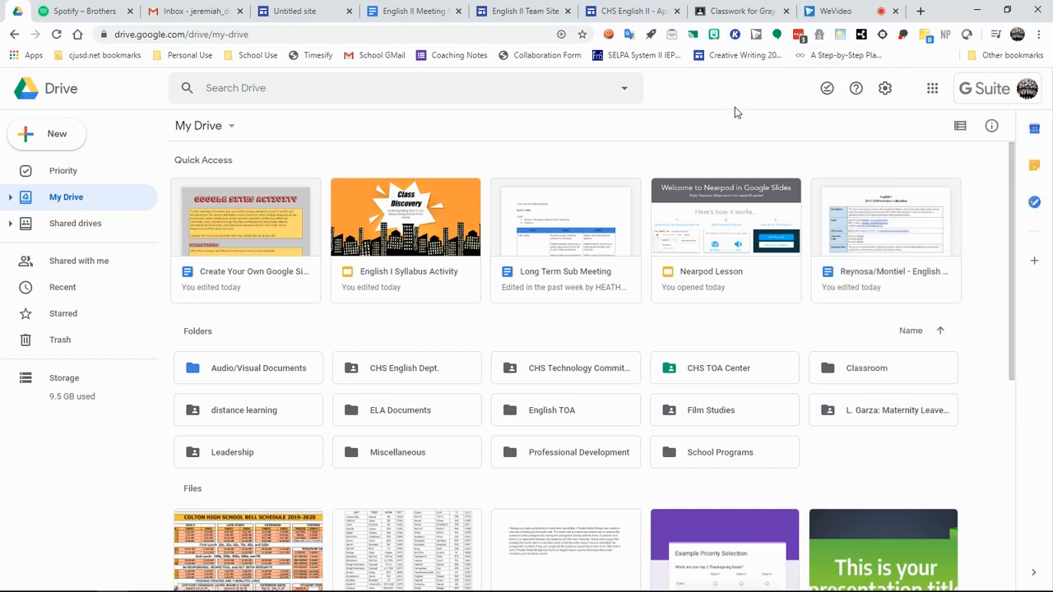
mouse_move(311, 126)
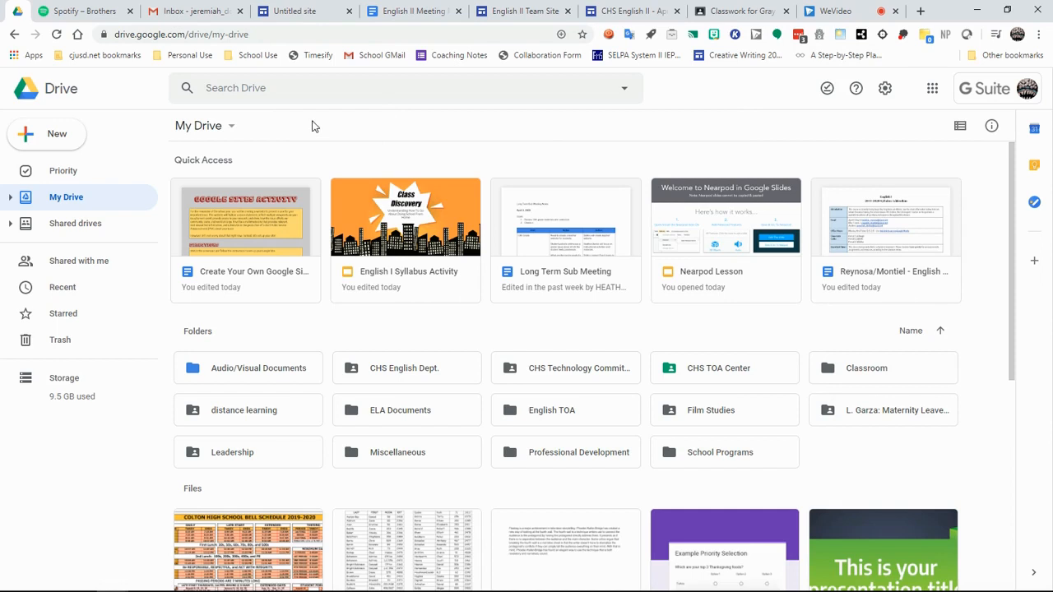
mouse_move(47, 134)
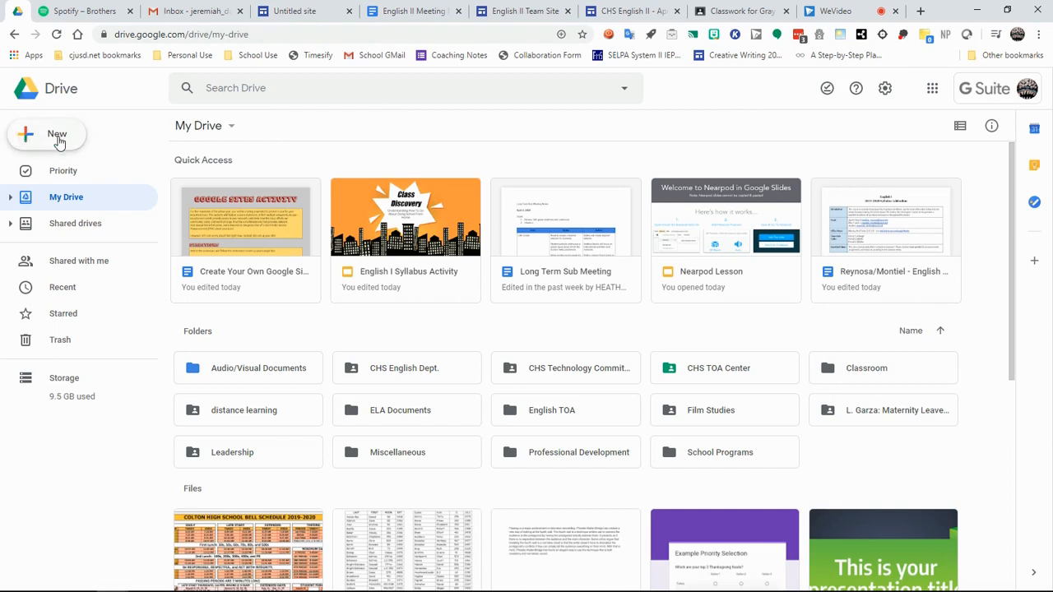
click(47, 134)
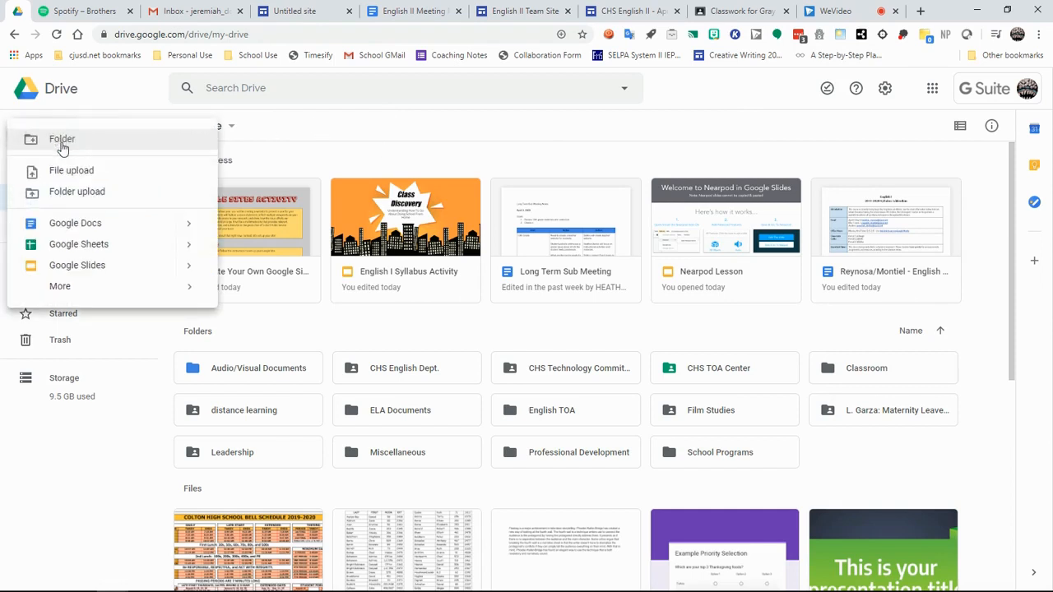
mouse_move(77, 265)
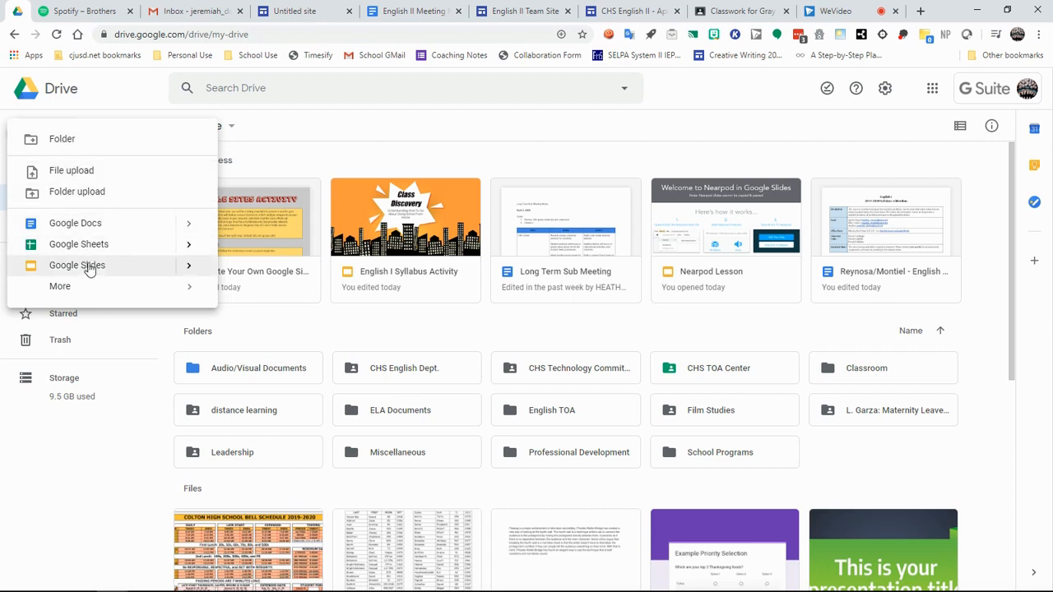
click(59, 285)
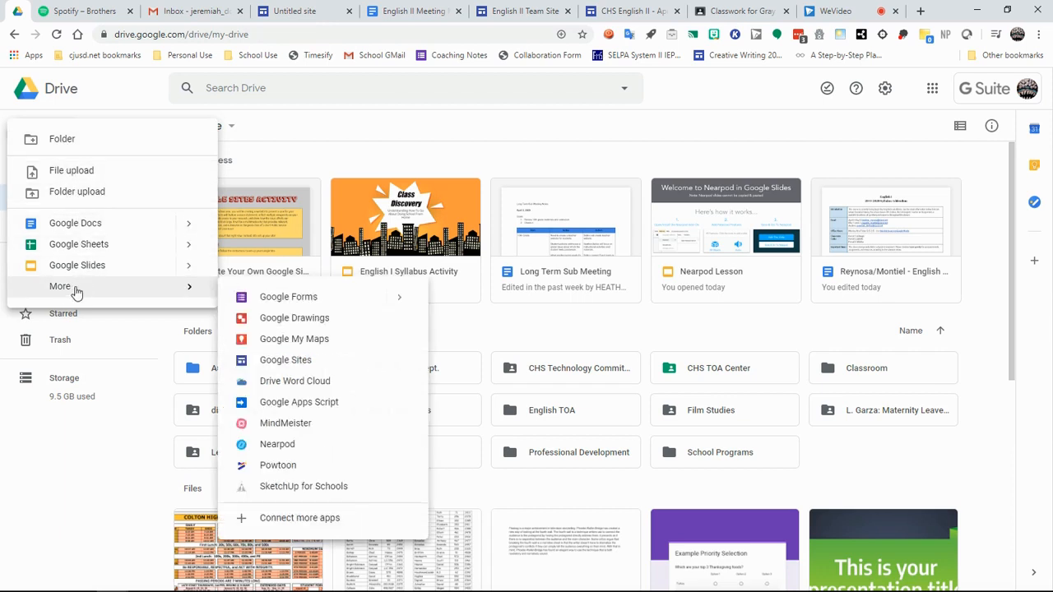
mouse_move(281, 320)
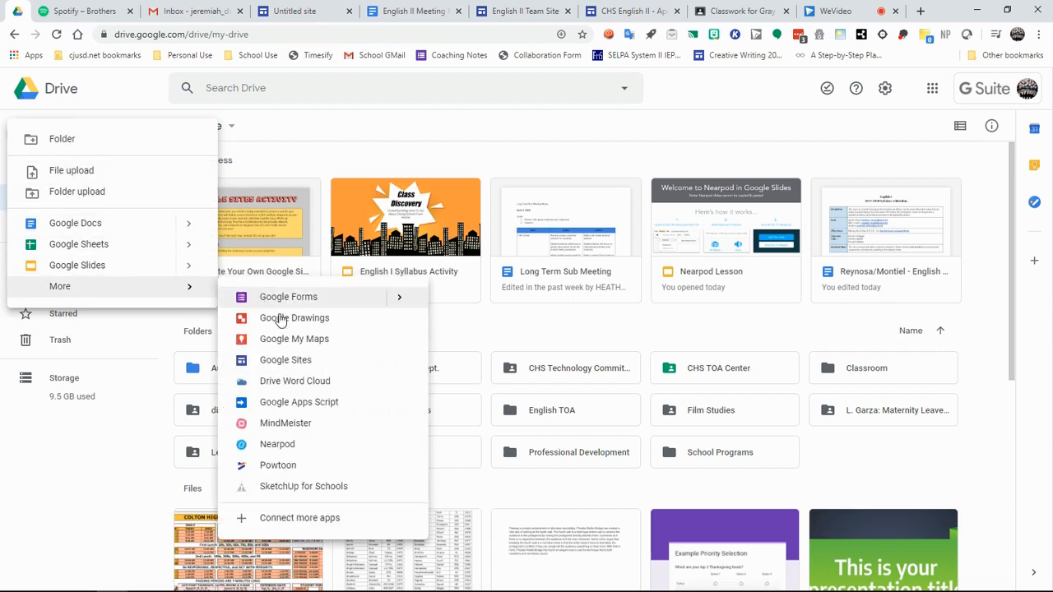
mouse_move(285, 360)
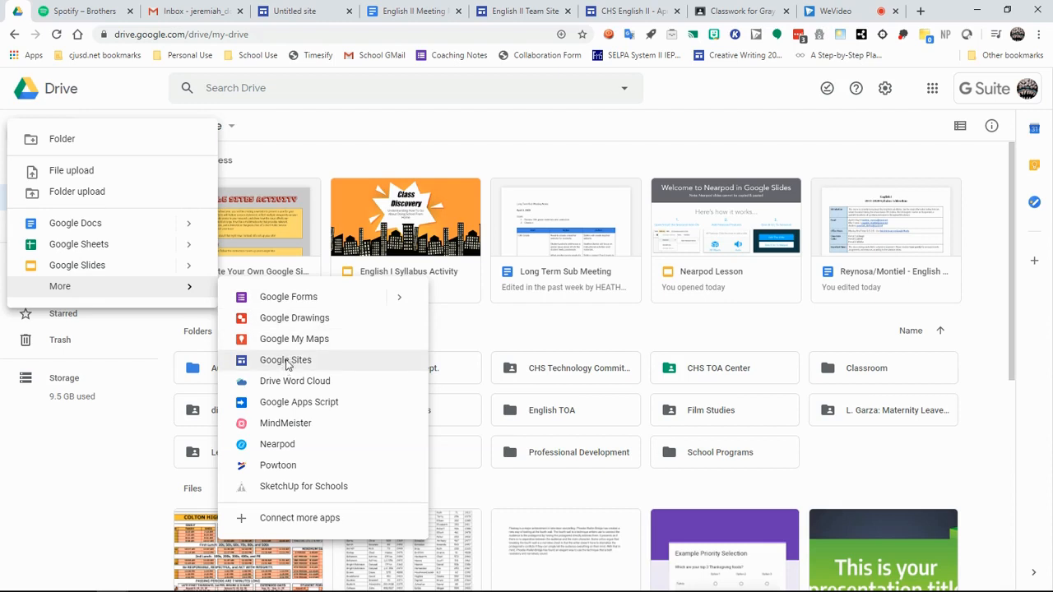
click(285, 359)
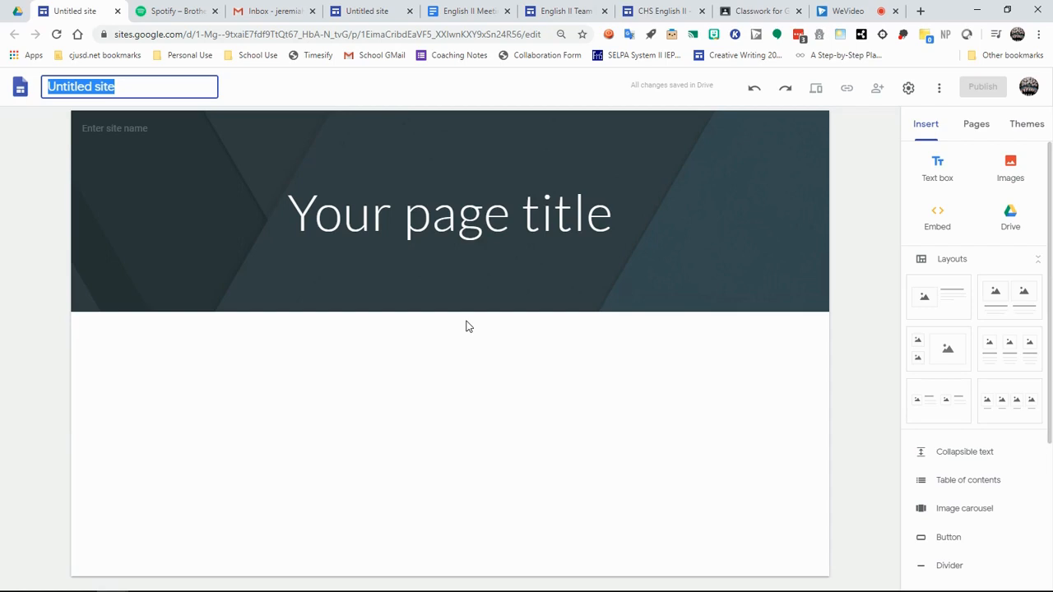
- Name the site 'J. Dollins - English II - P5' and title the page 'About Me'
text(J. Dollins - English II)
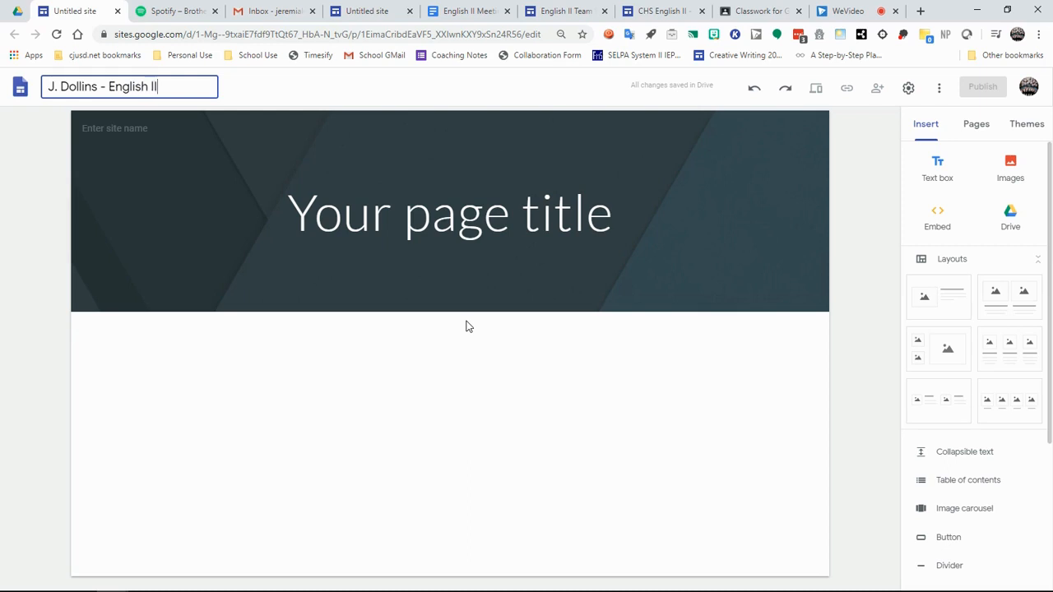
text(- P5)
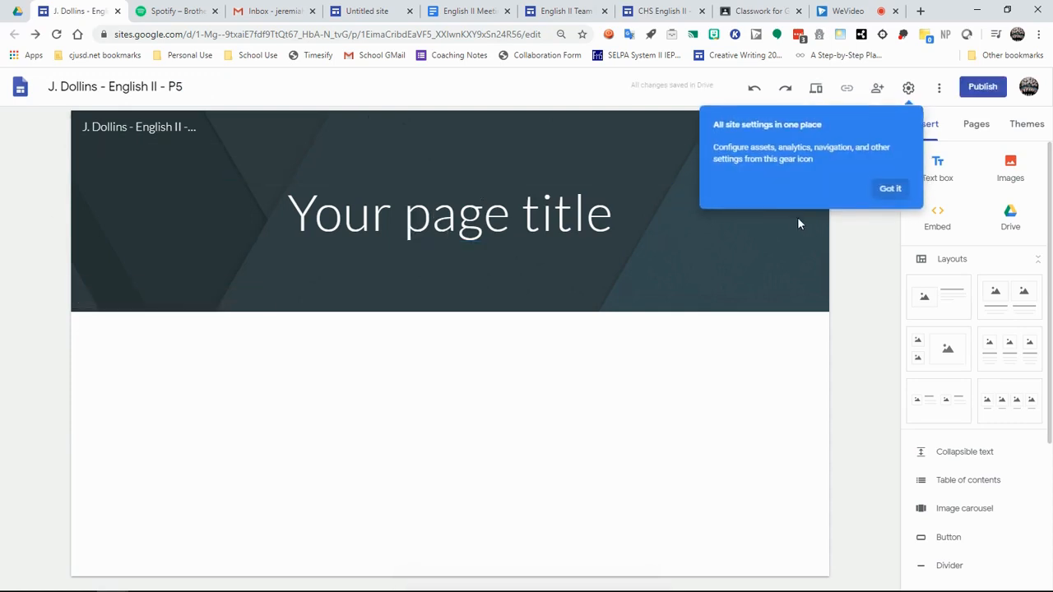
click(449, 212)
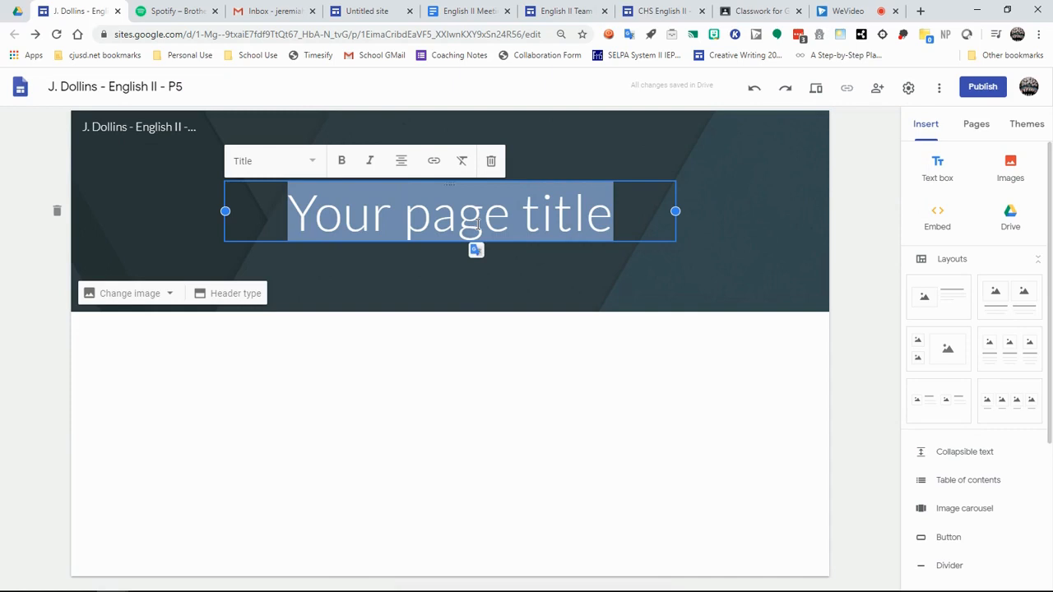
text(A)
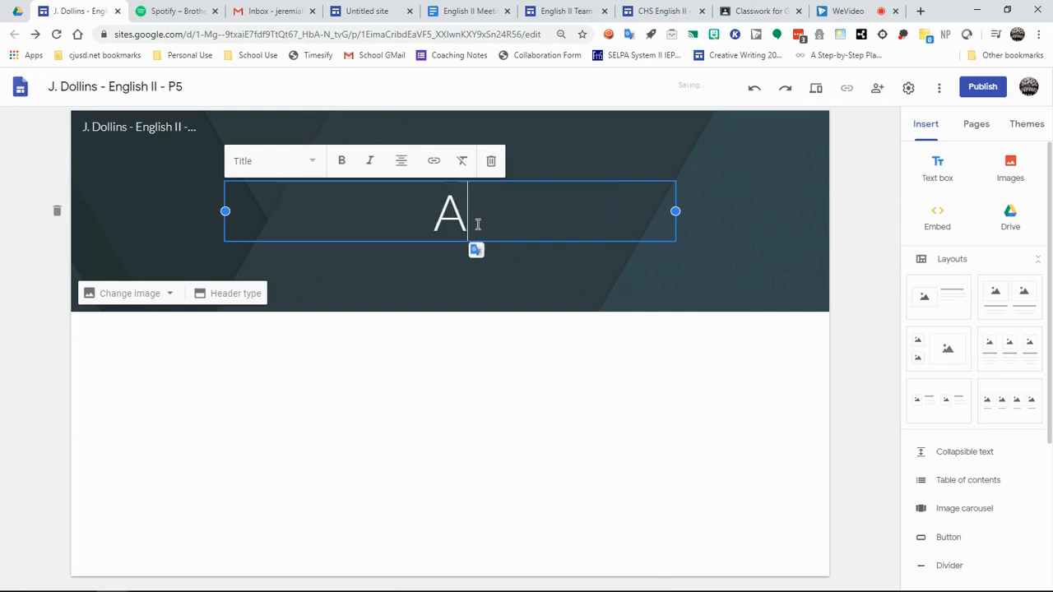
text(bout Me)
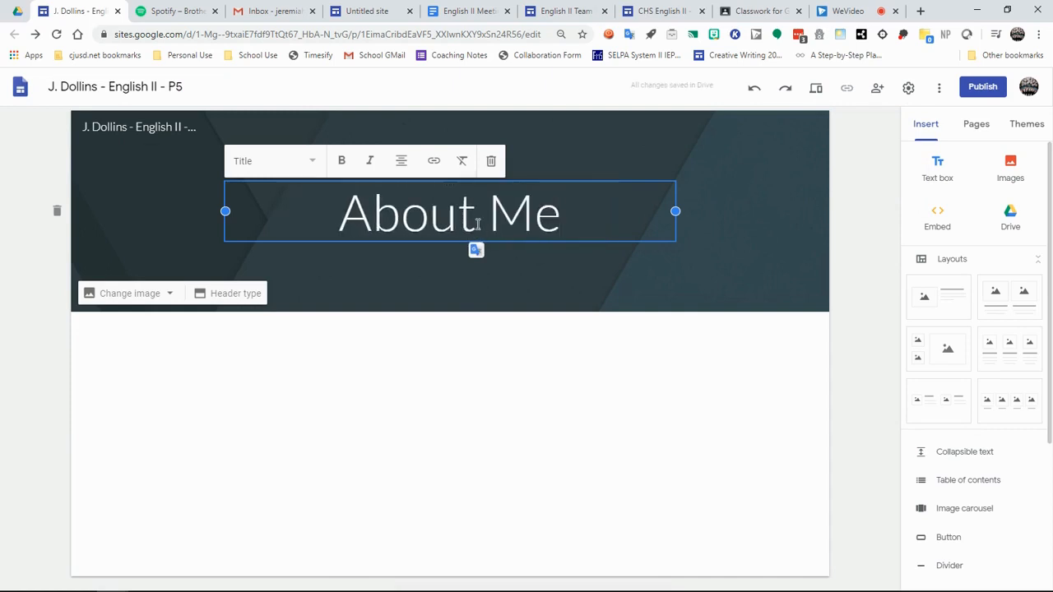
click(870, 277)
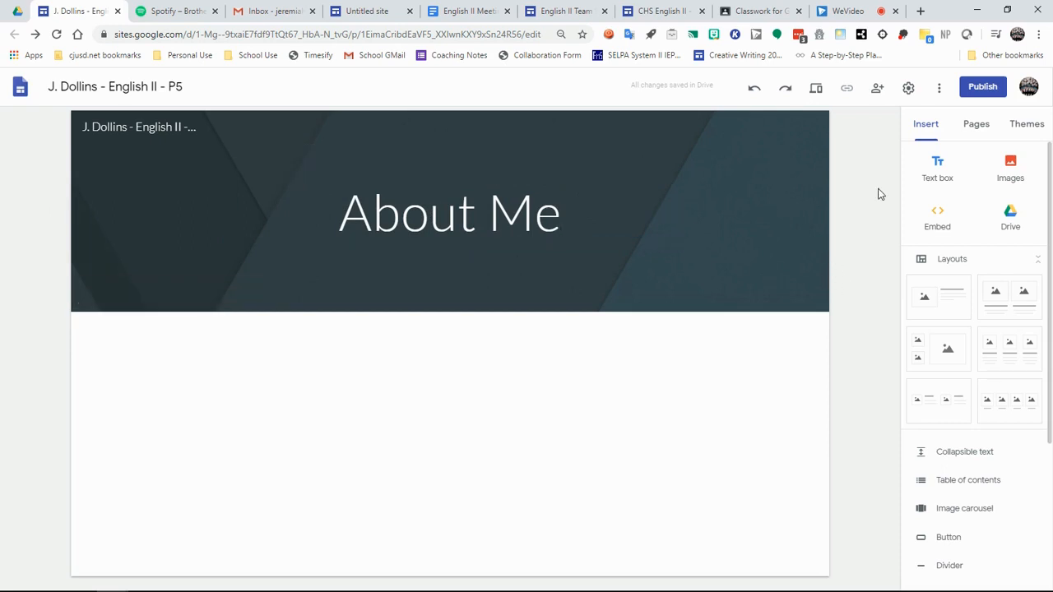
mouse_move(924, 148)
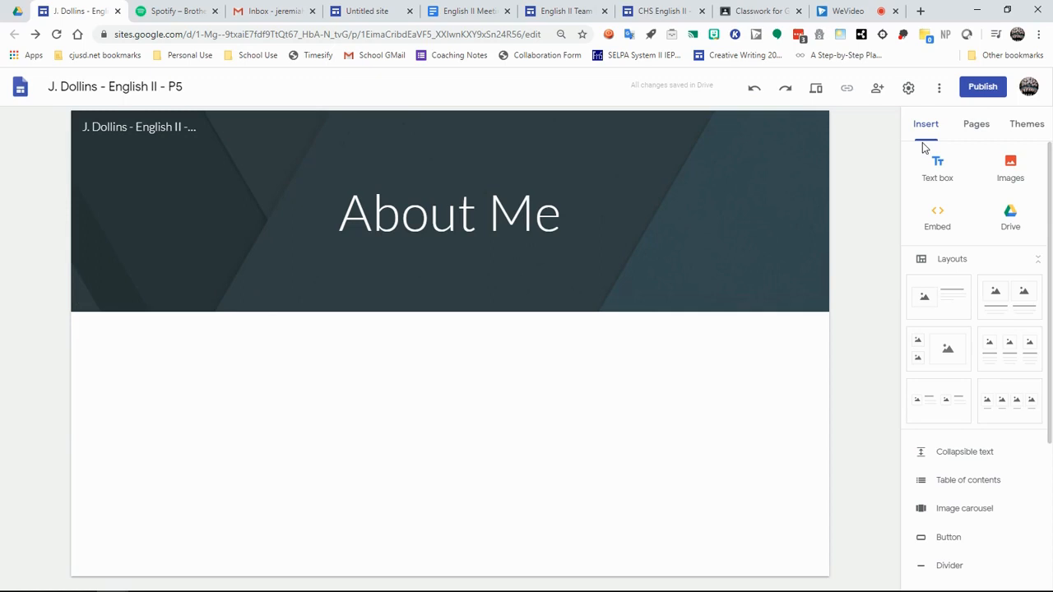
mouse_move(896, 188)
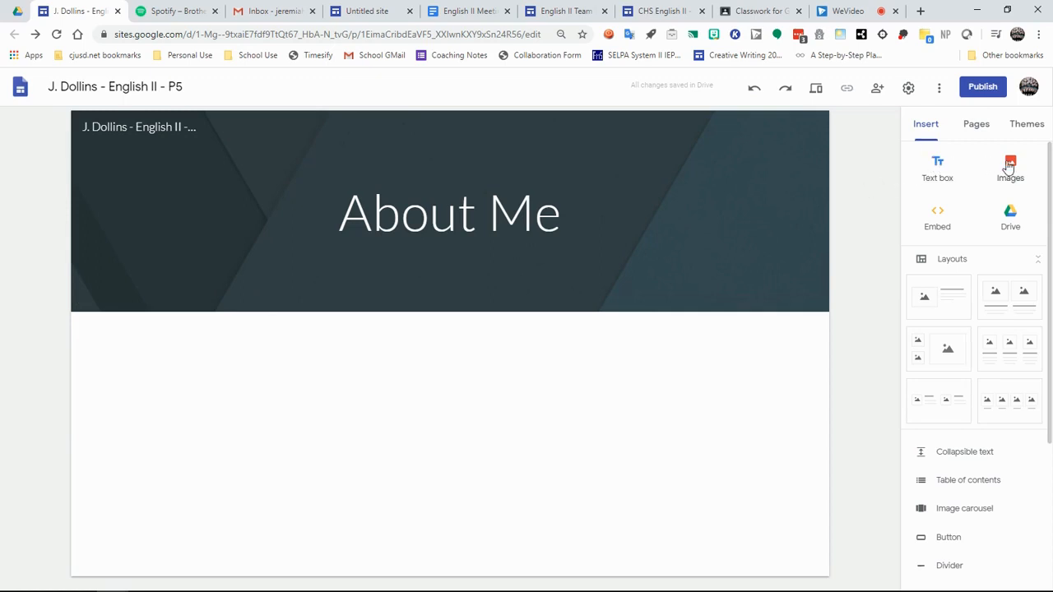
mouse_move(937, 218)
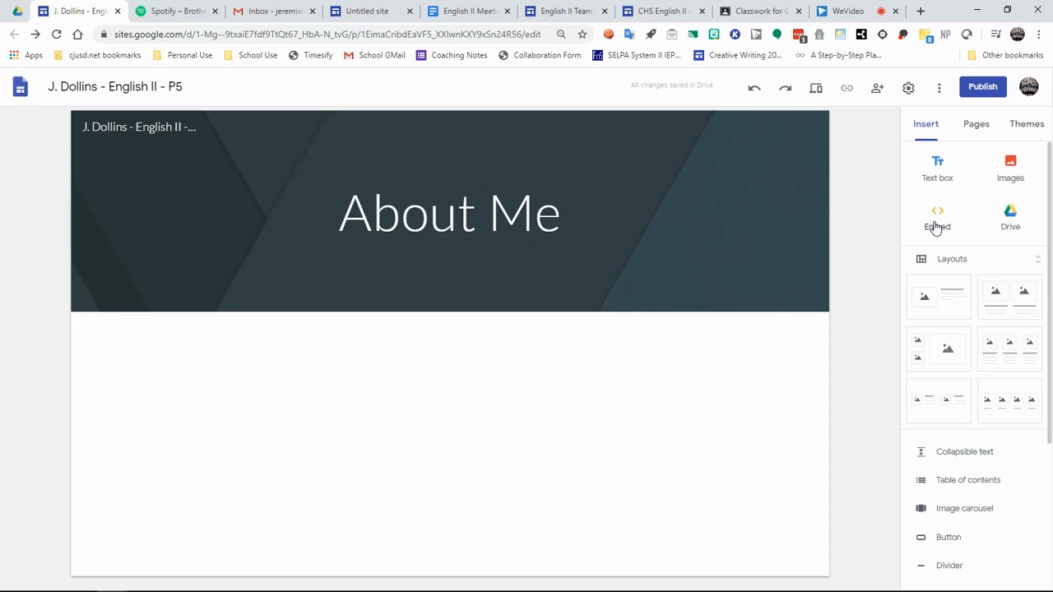
mouse_move(936, 228)
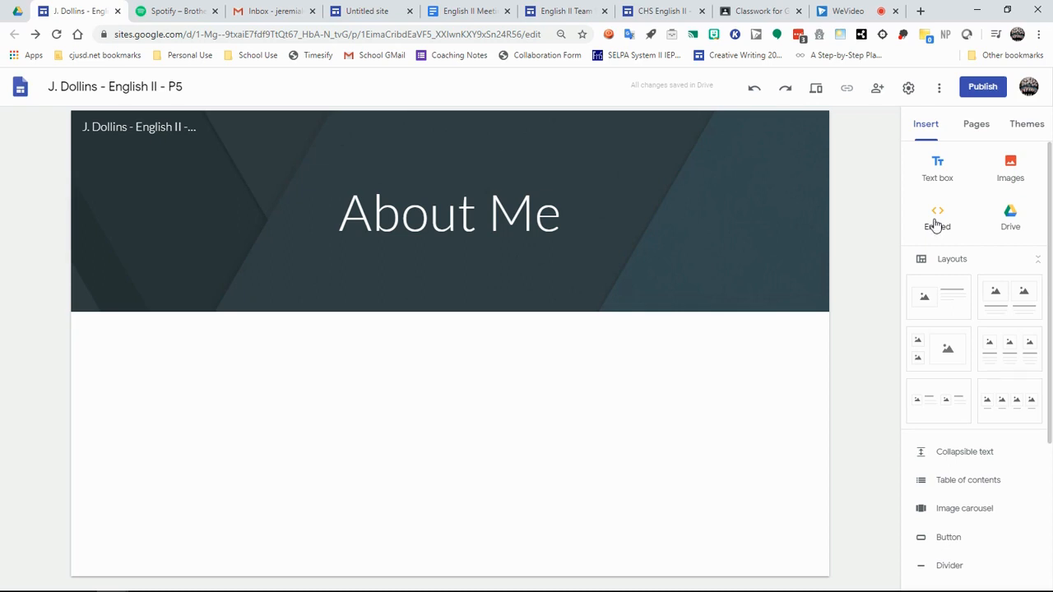
mouse_move(936, 216)
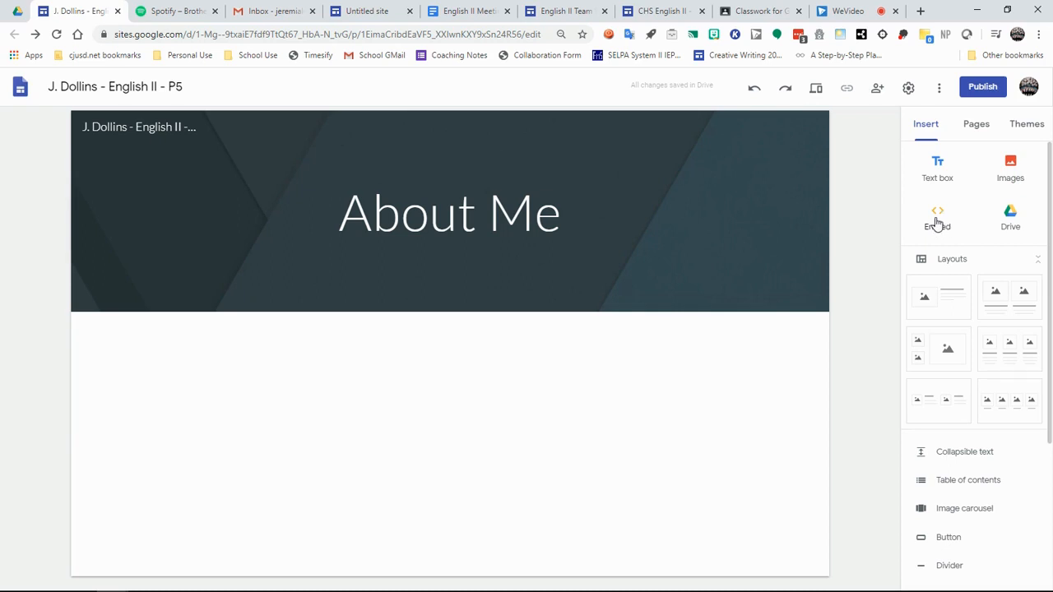
mouse_move(1020, 220)
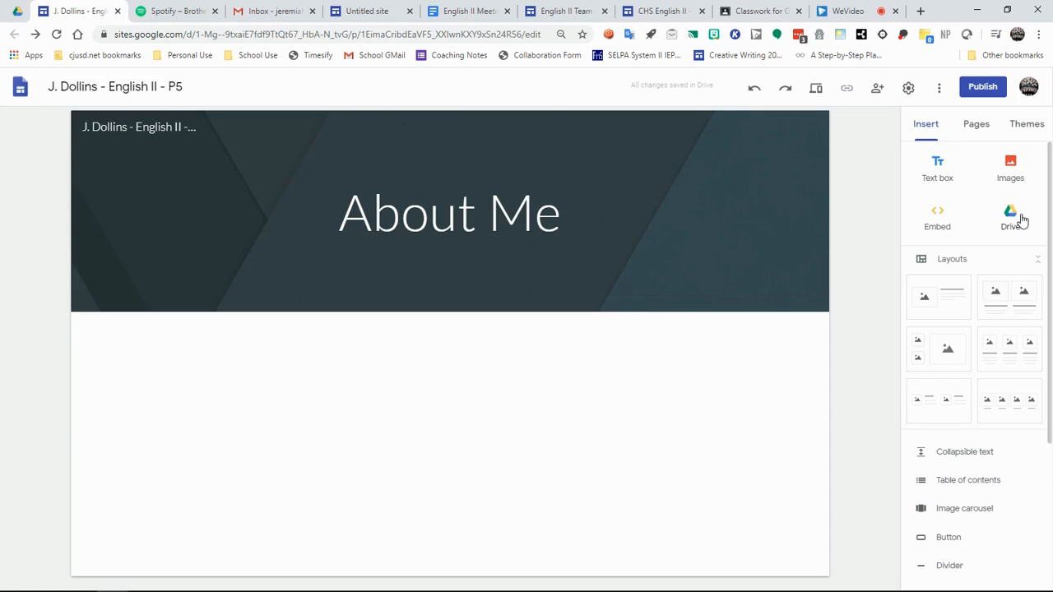
mouse_move(871, 235)
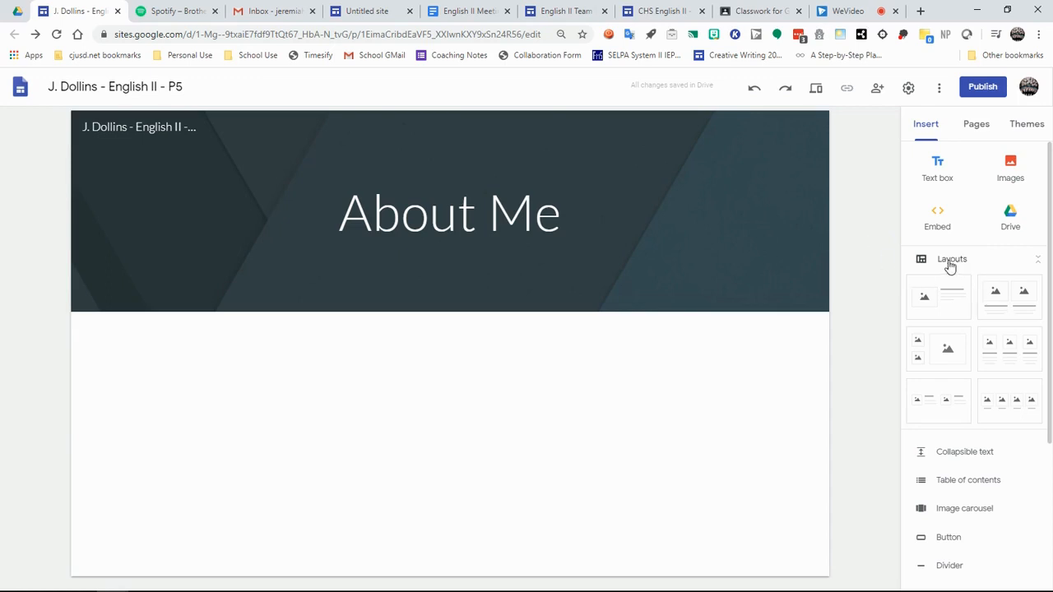
mouse_move(1035, 288)
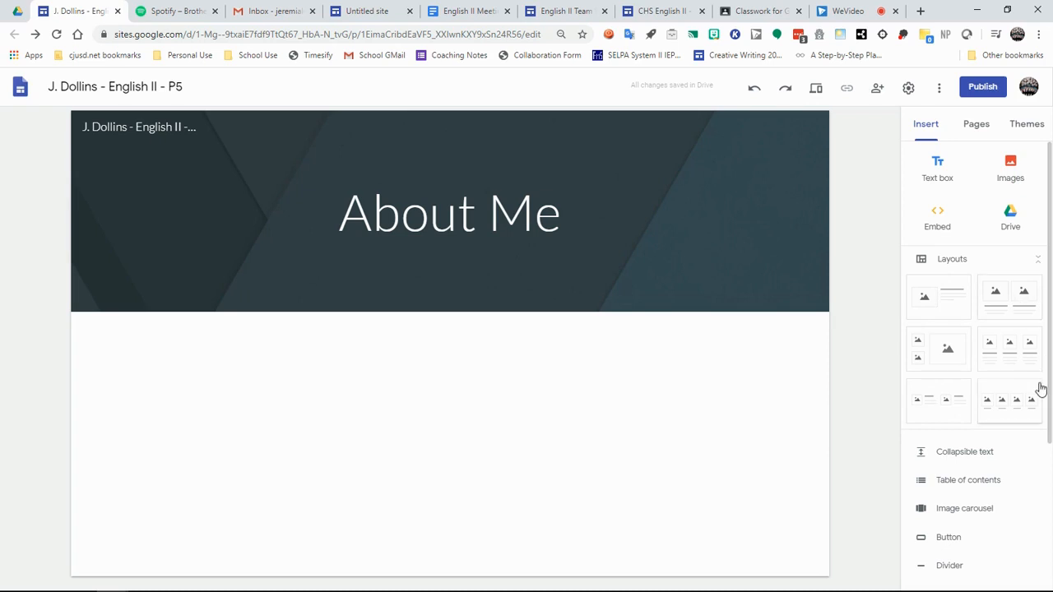
mouse_move(937, 402)
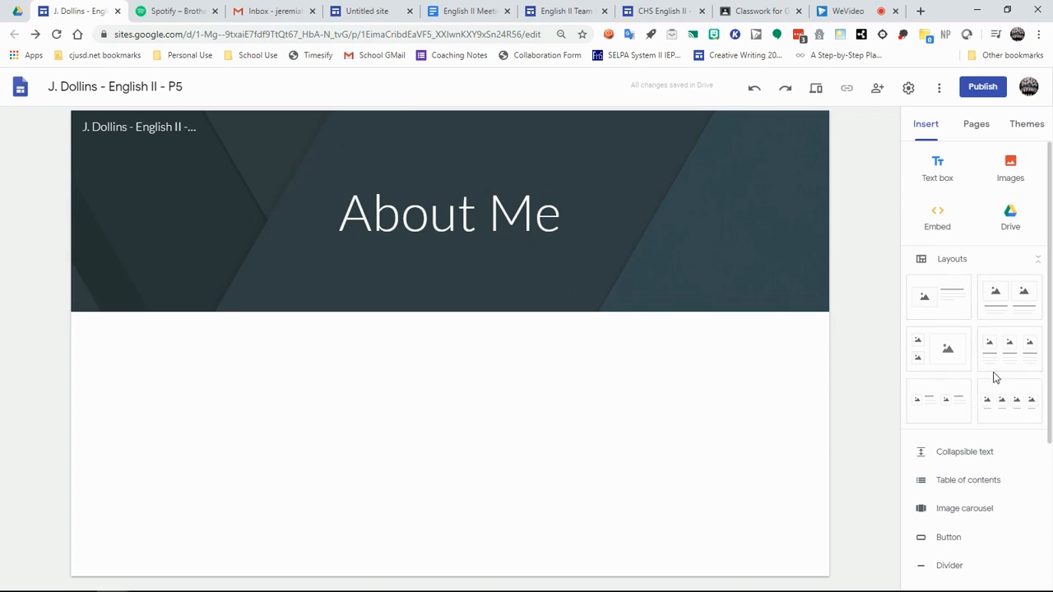
mouse_move(954, 461)
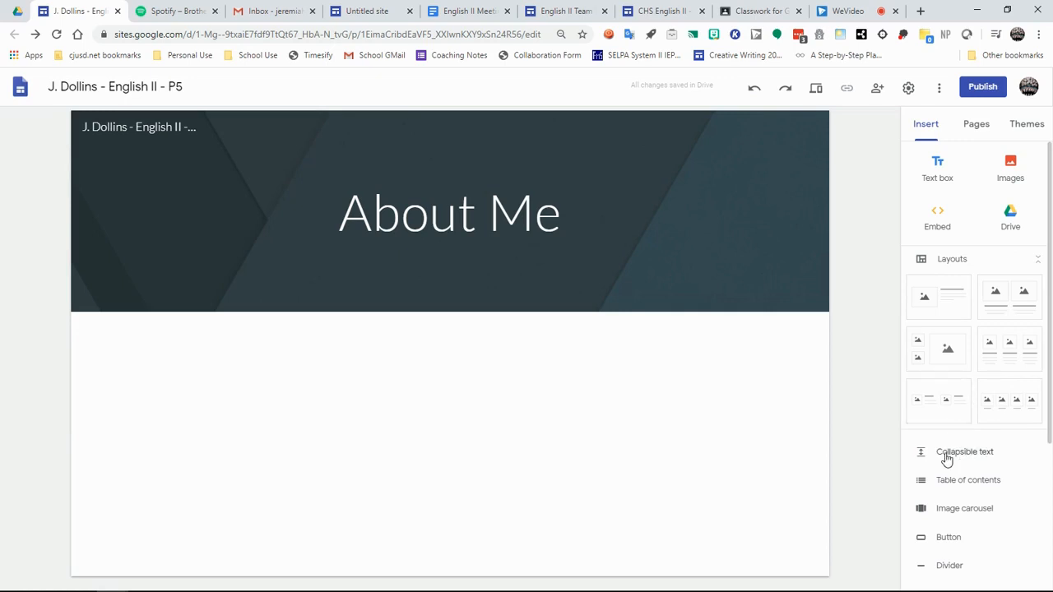
mouse_move(1019, 490)
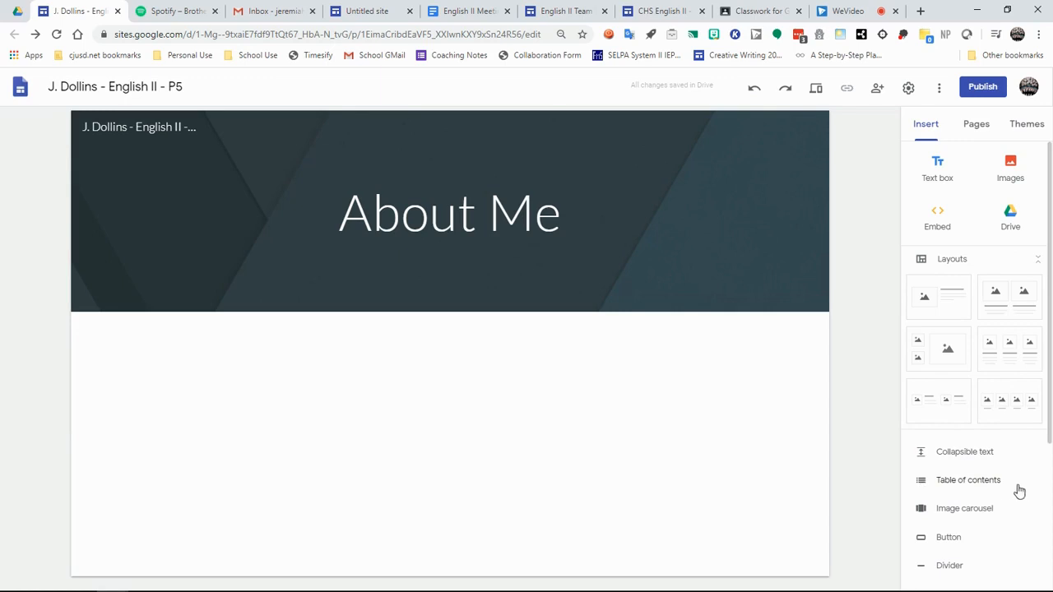
mouse_move(984, 516)
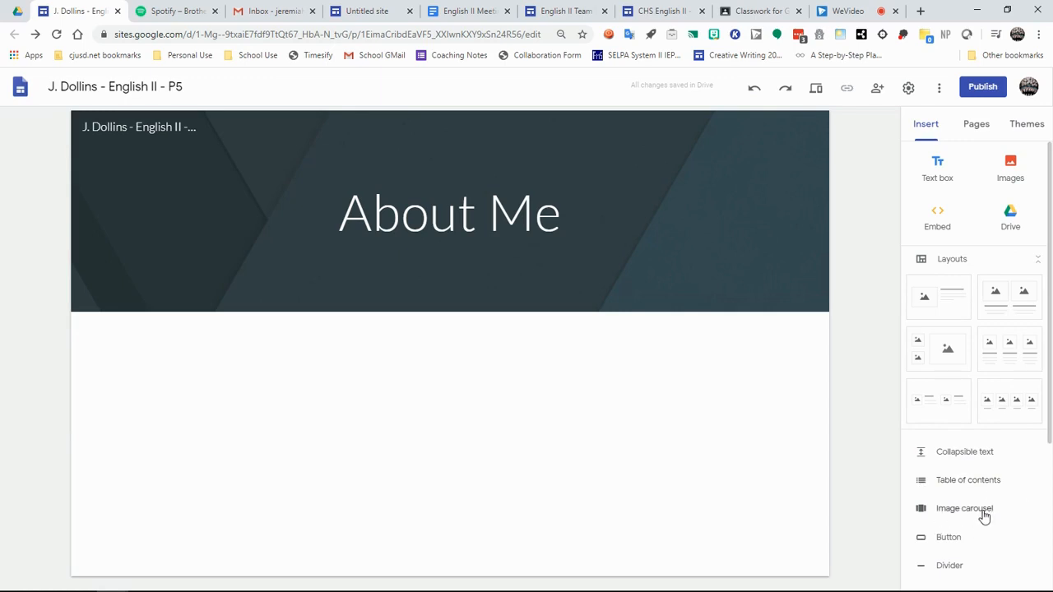
scroll(down, 3)
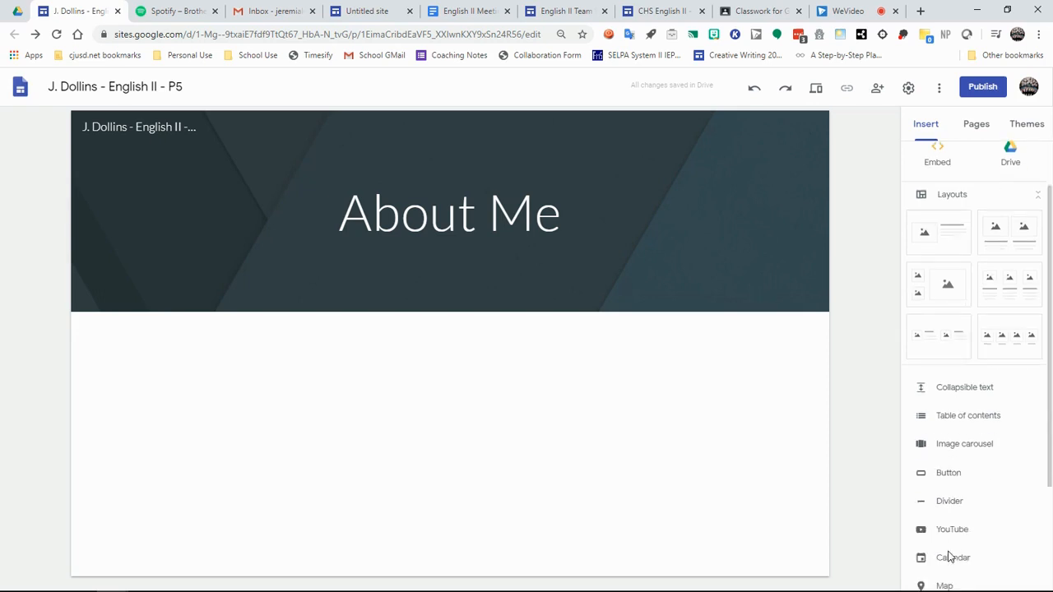
scroll(down, 3)
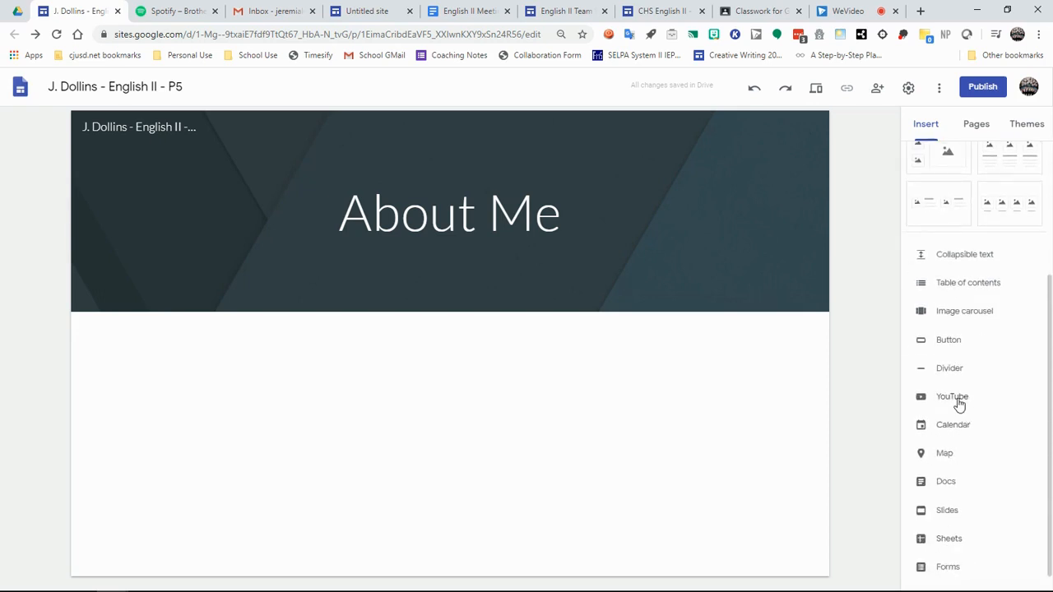
scroll(down, 3)
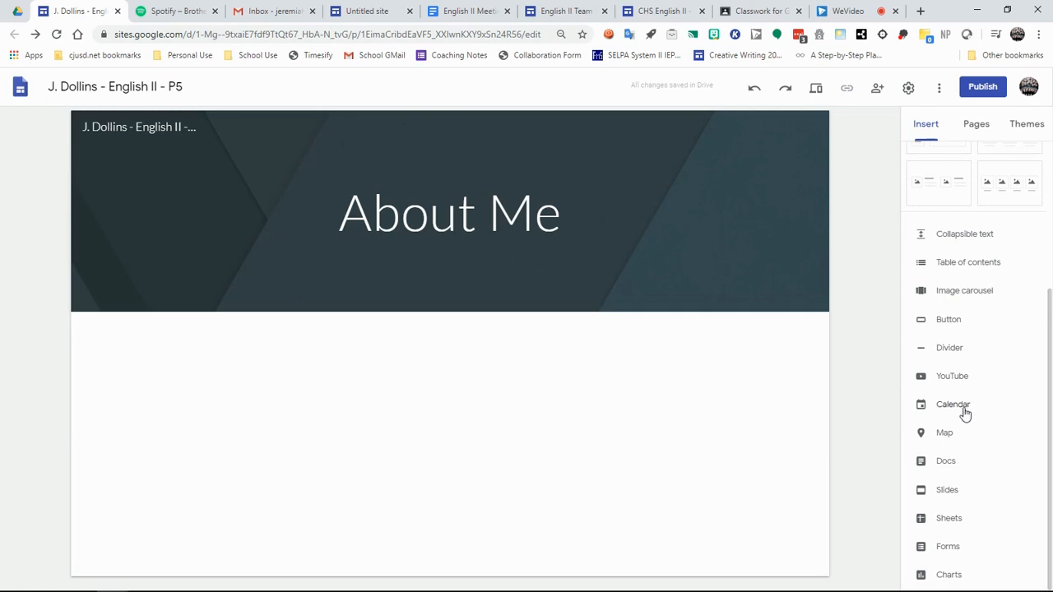
mouse_move(953, 433)
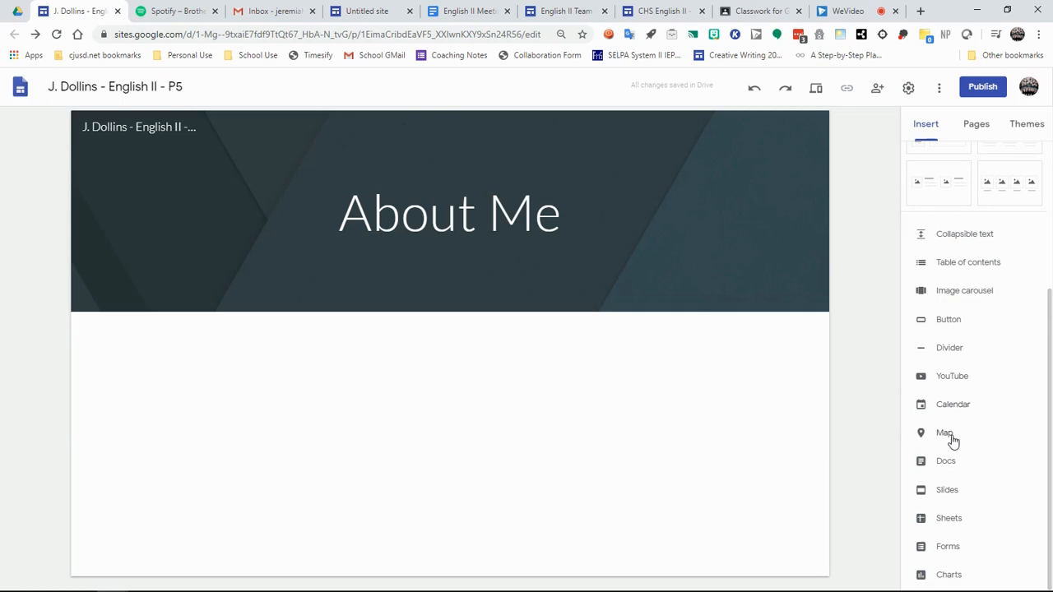
mouse_move(952, 472)
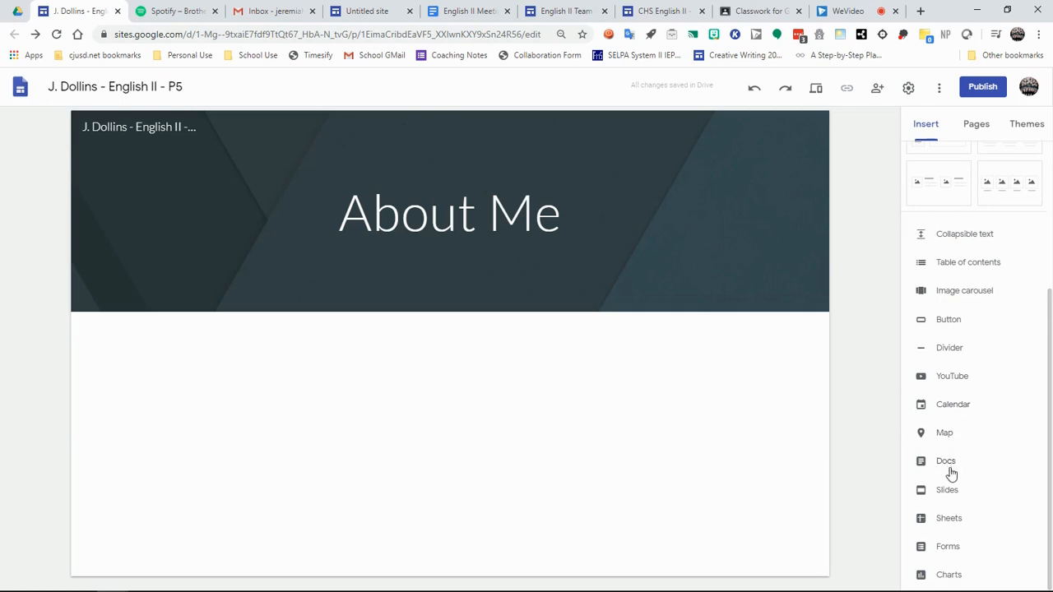
mouse_move(965, 582)
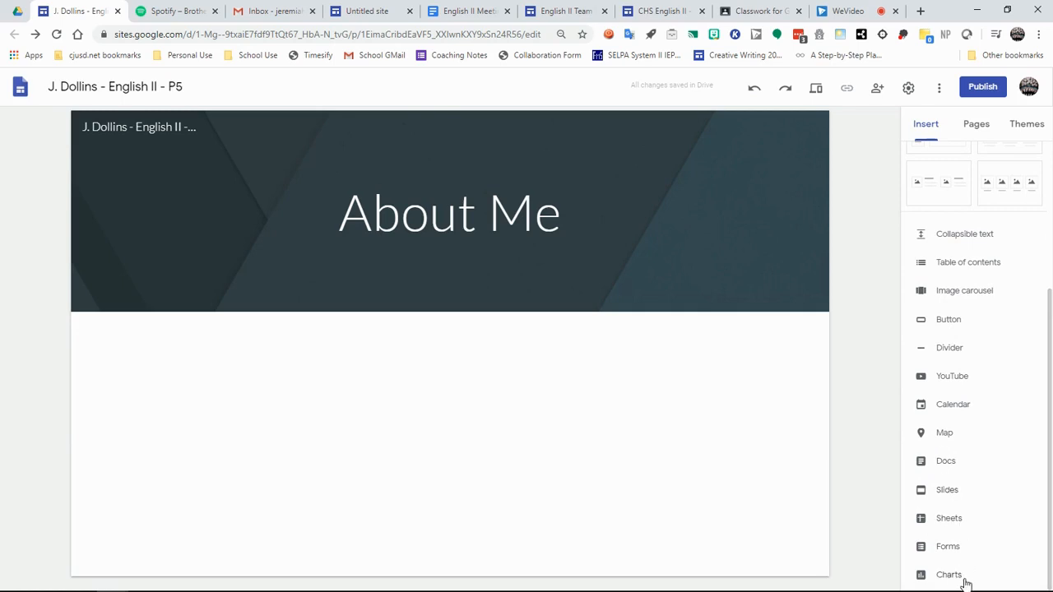
mouse_move(960, 476)
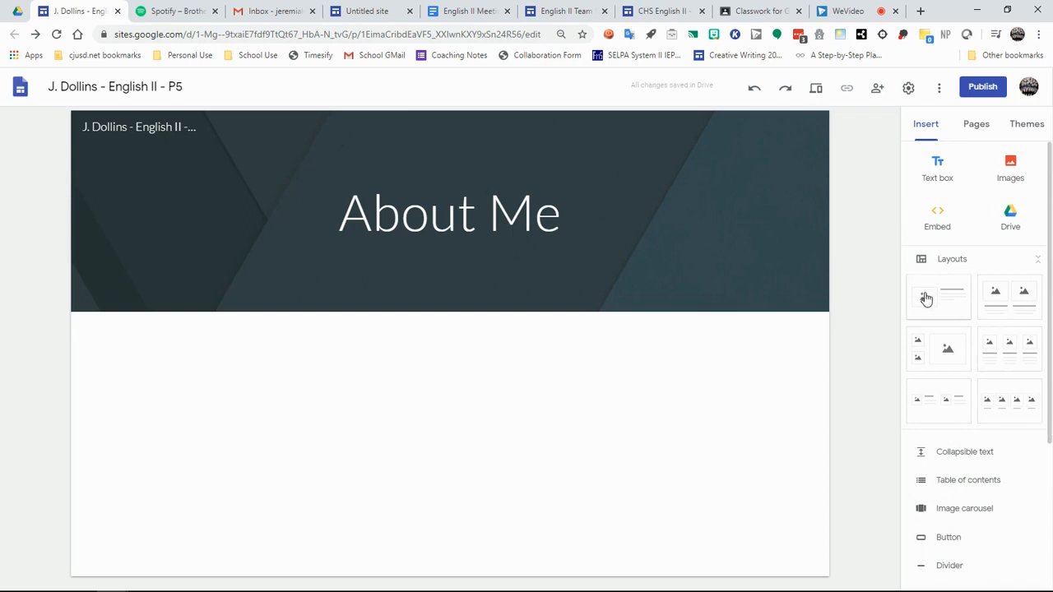
- Add an image-and-text section and save a Bitmoji sticker as an image file
click(937, 298)
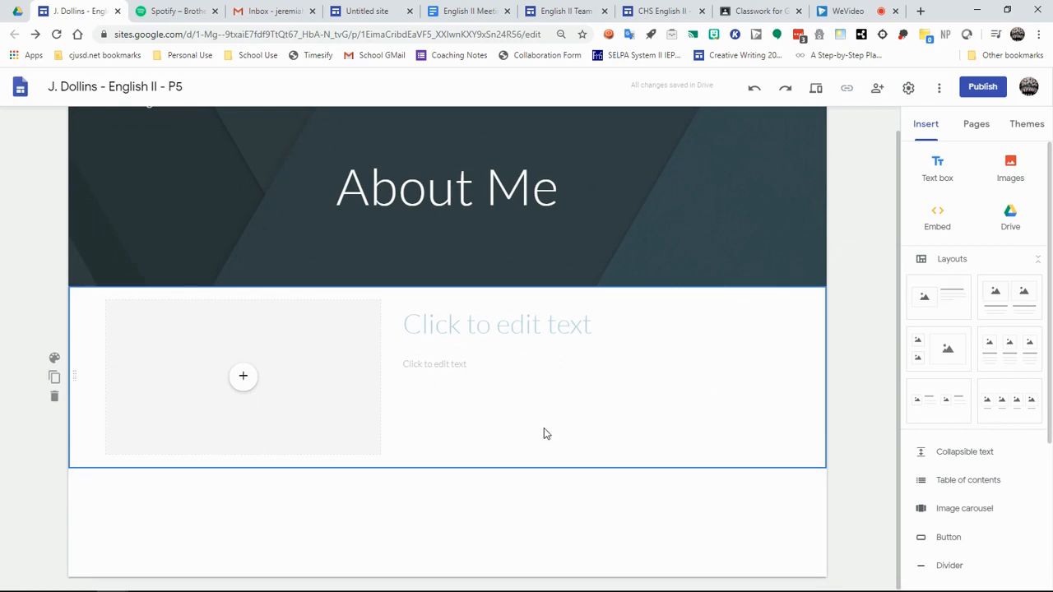
mouse_move(500, 444)
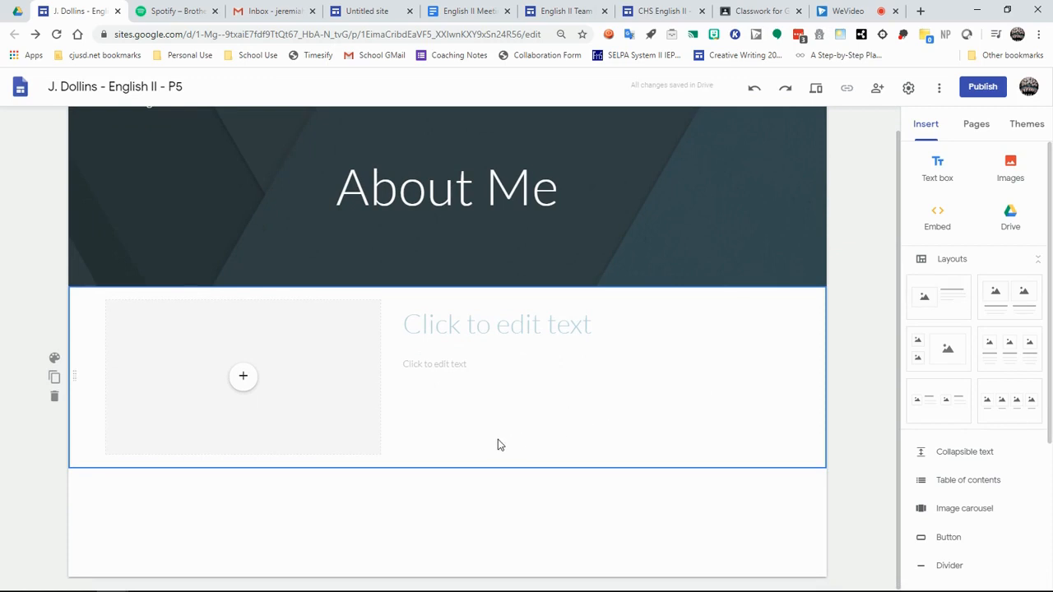
mouse_move(514, 459)
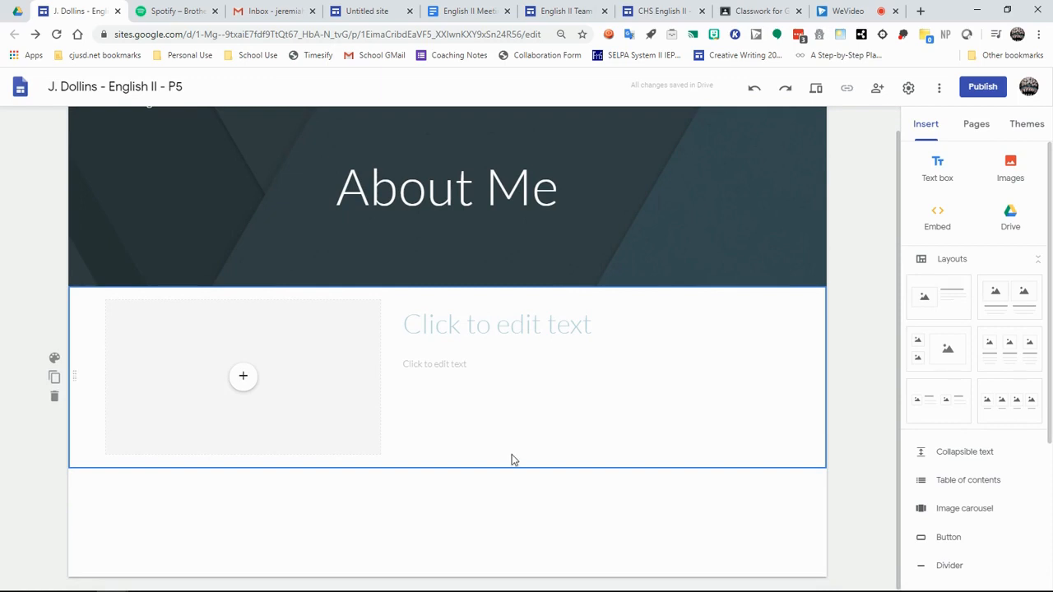
mouse_move(509, 449)
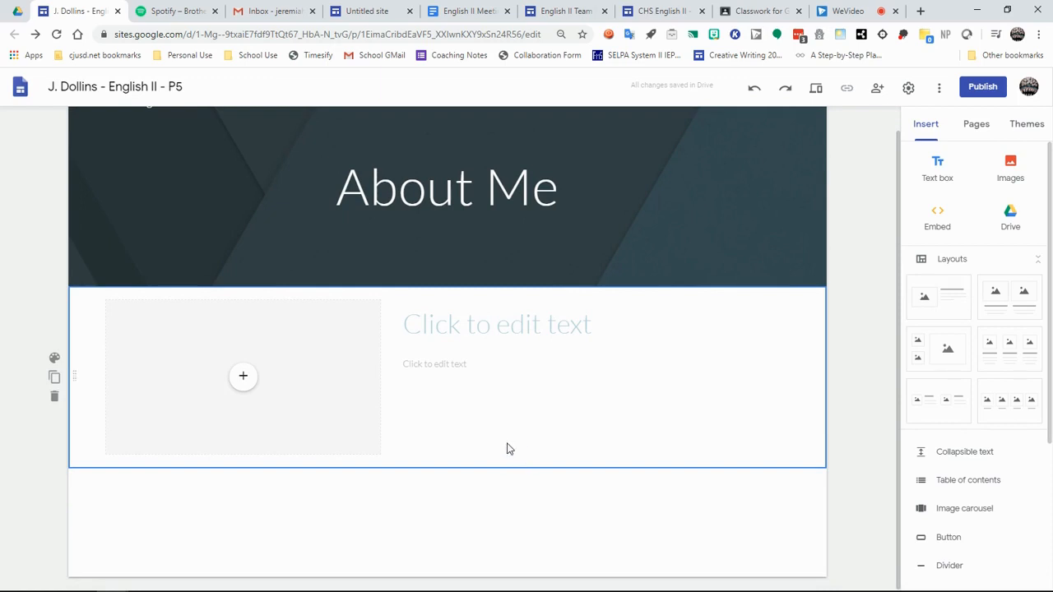
mouse_move(243, 376)
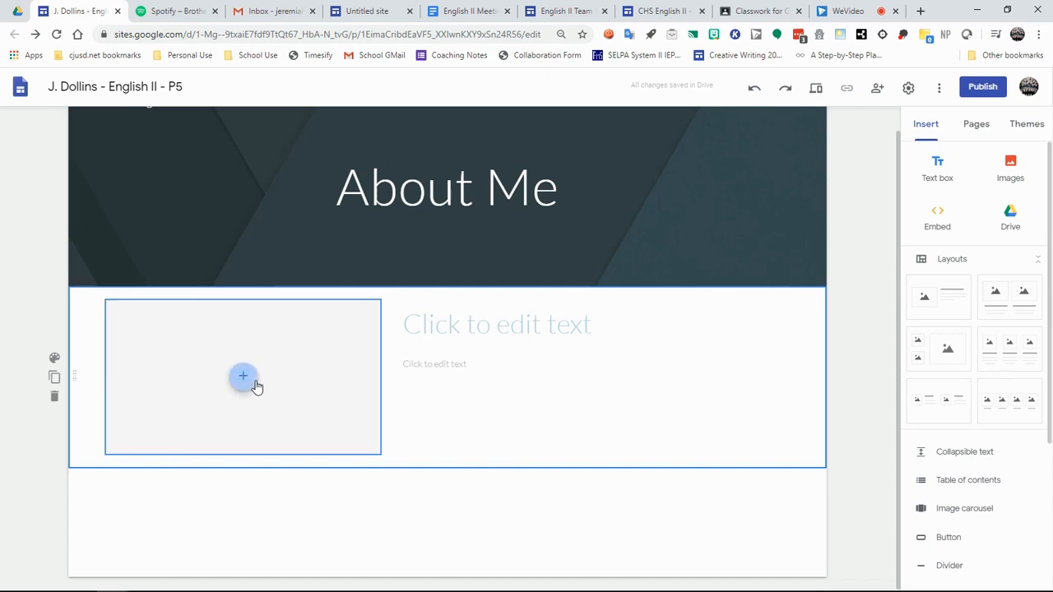
click(242, 376)
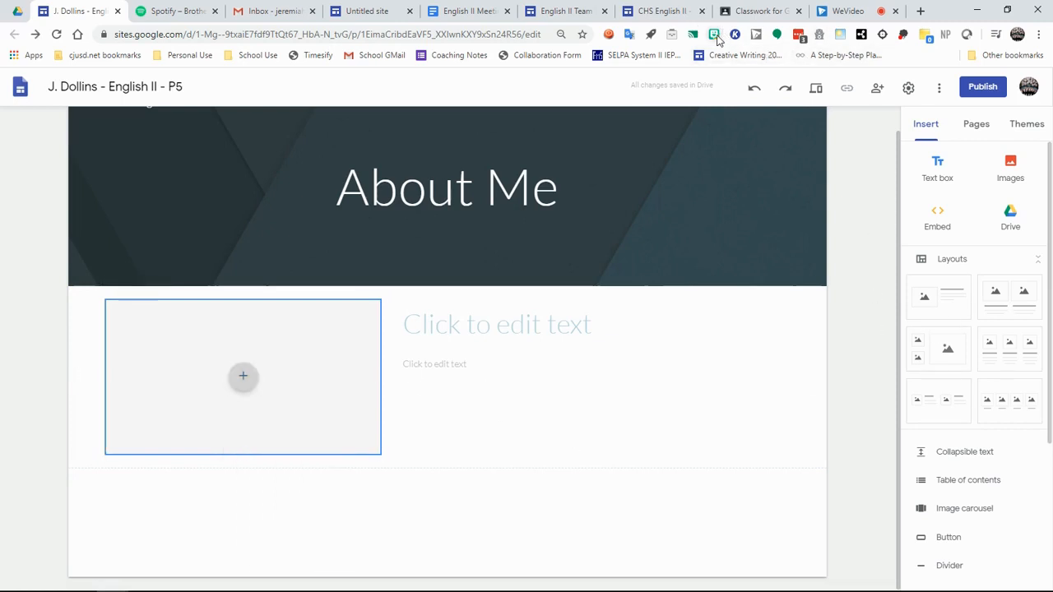
click(713, 34)
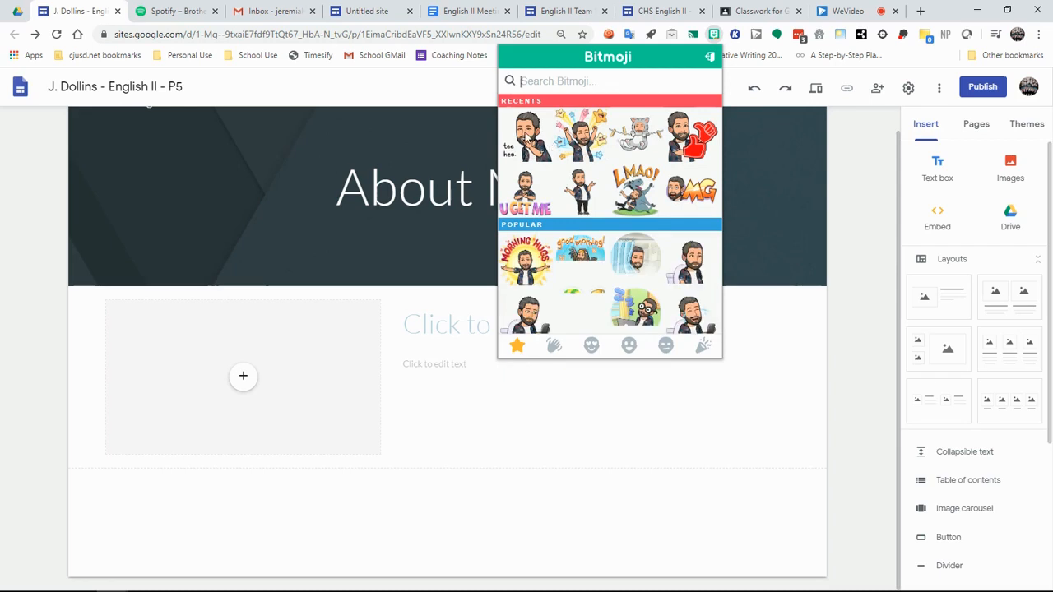
mouse_move(524, 138)
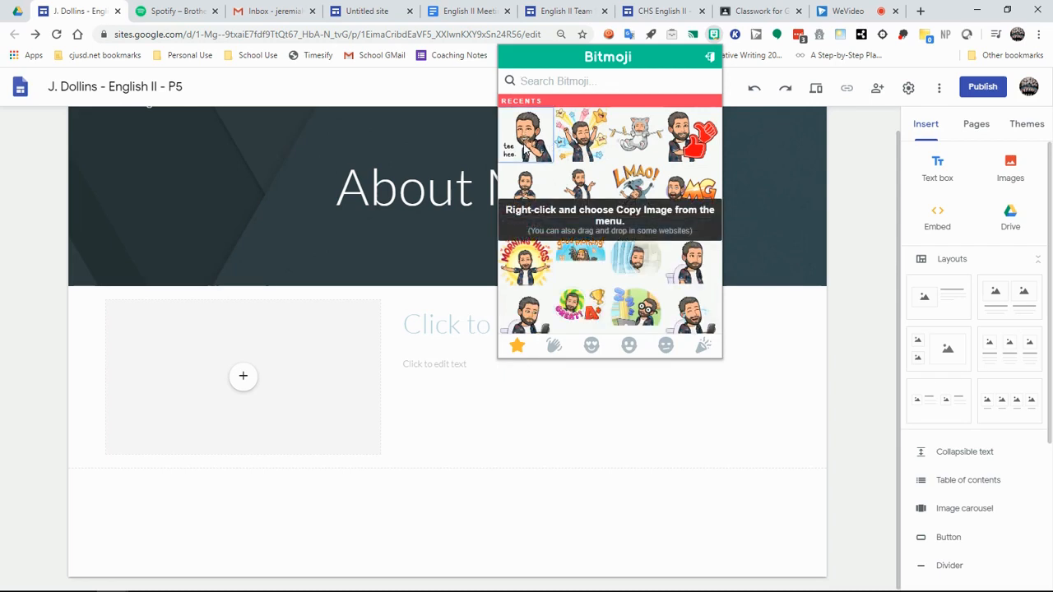
right_click(526, 136)
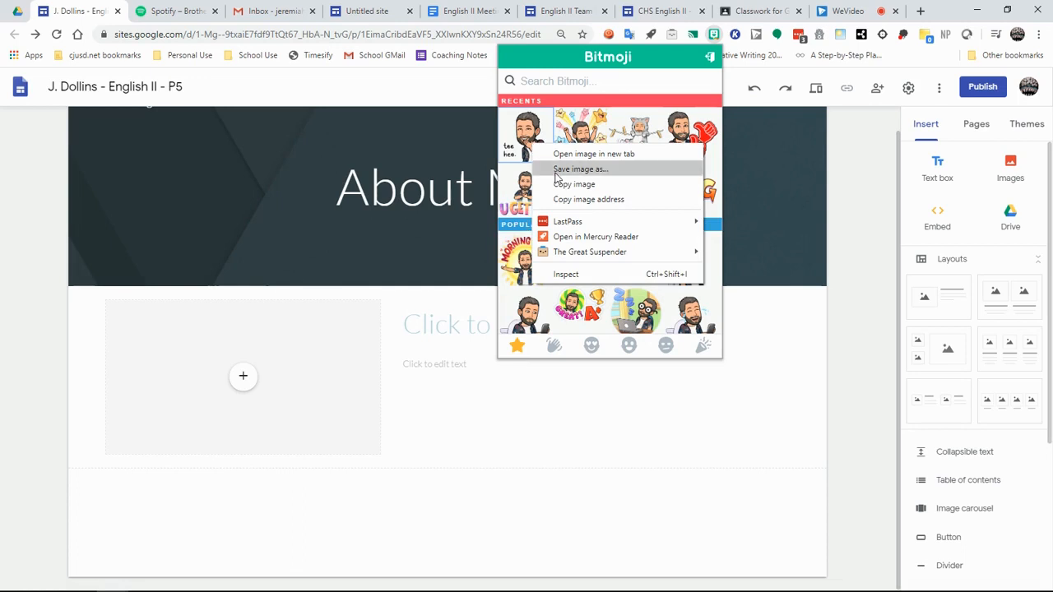
click(512, 417)
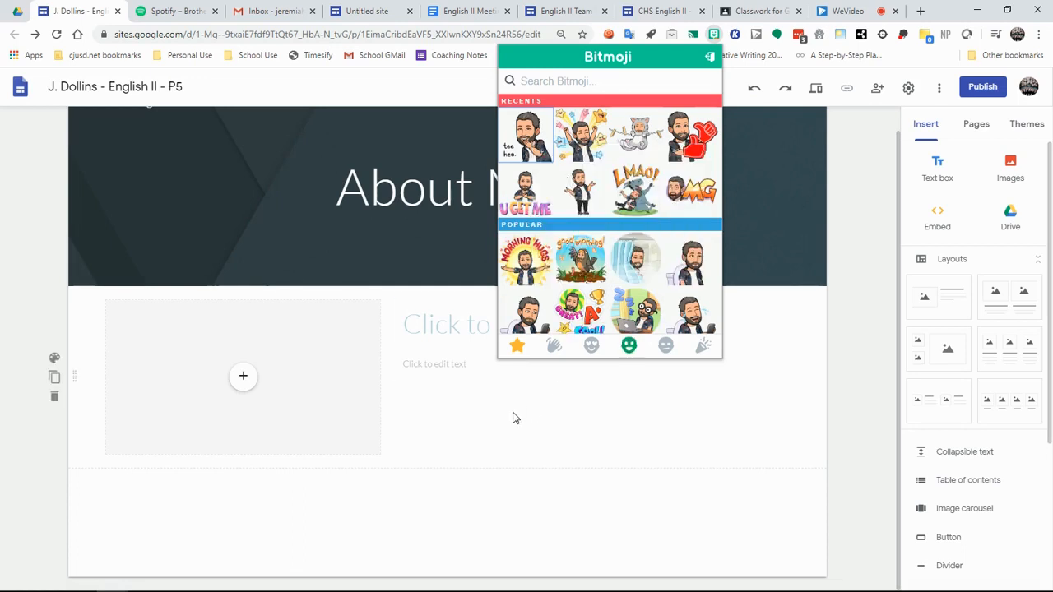
mouse_move(505, 180)
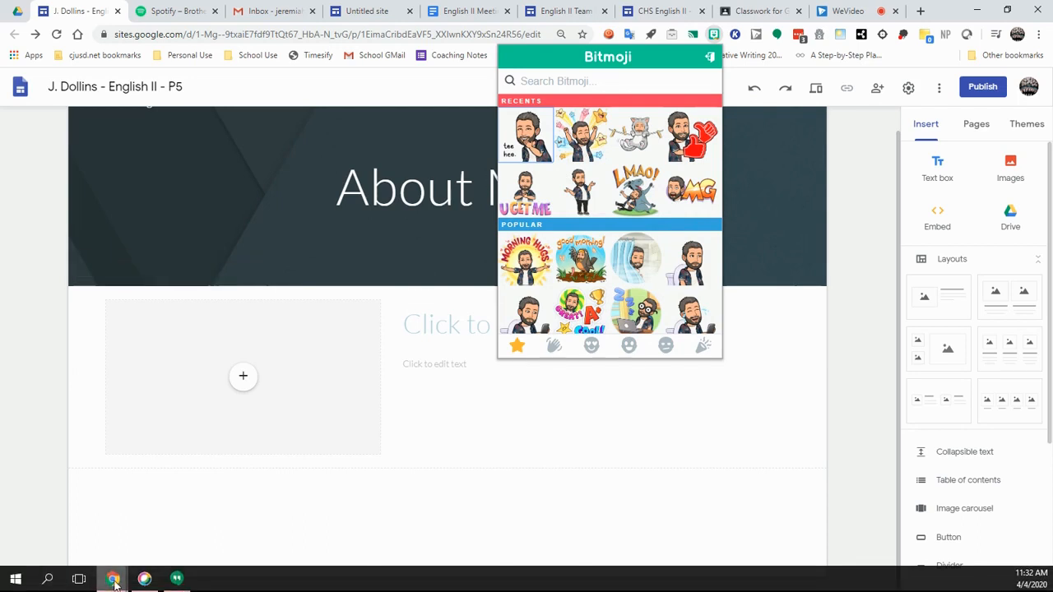
mouse_move(179, 473)
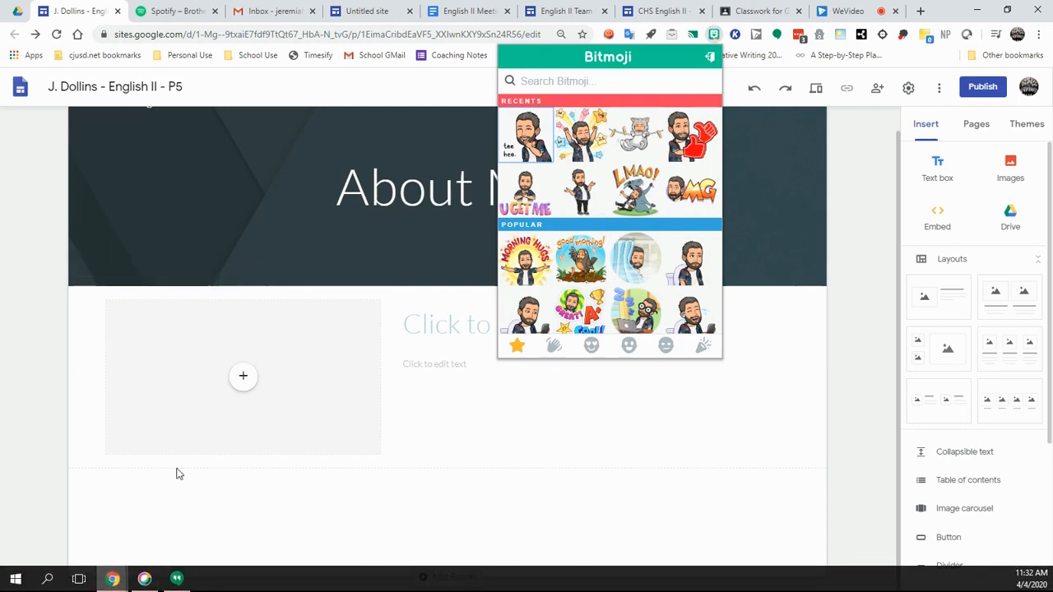
- Upload the saved Bitmoji file from Downloads into the image placeholder
click(242, 376)
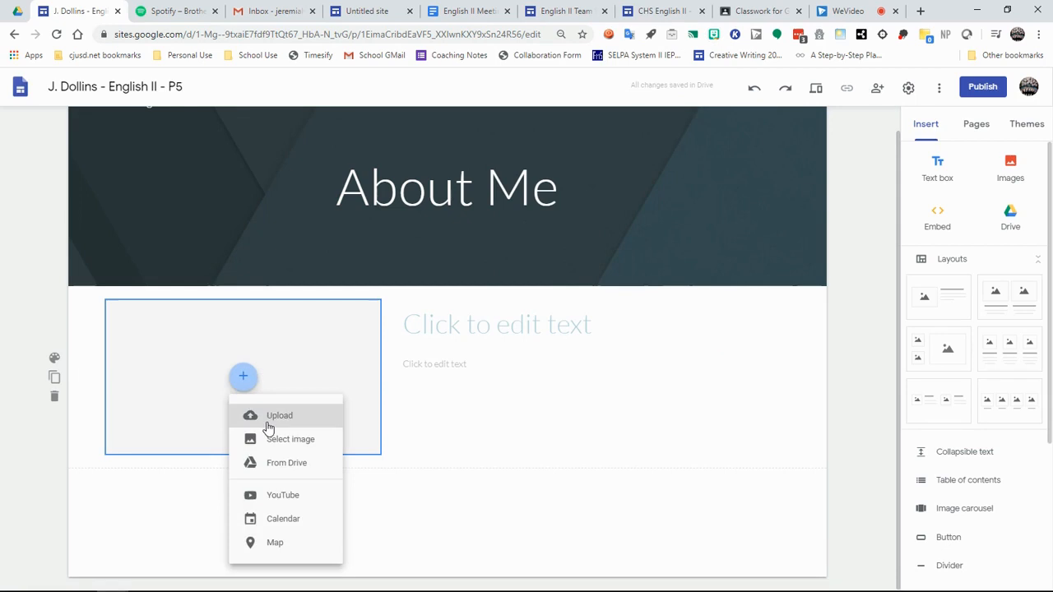
mouse_move(280, 419)
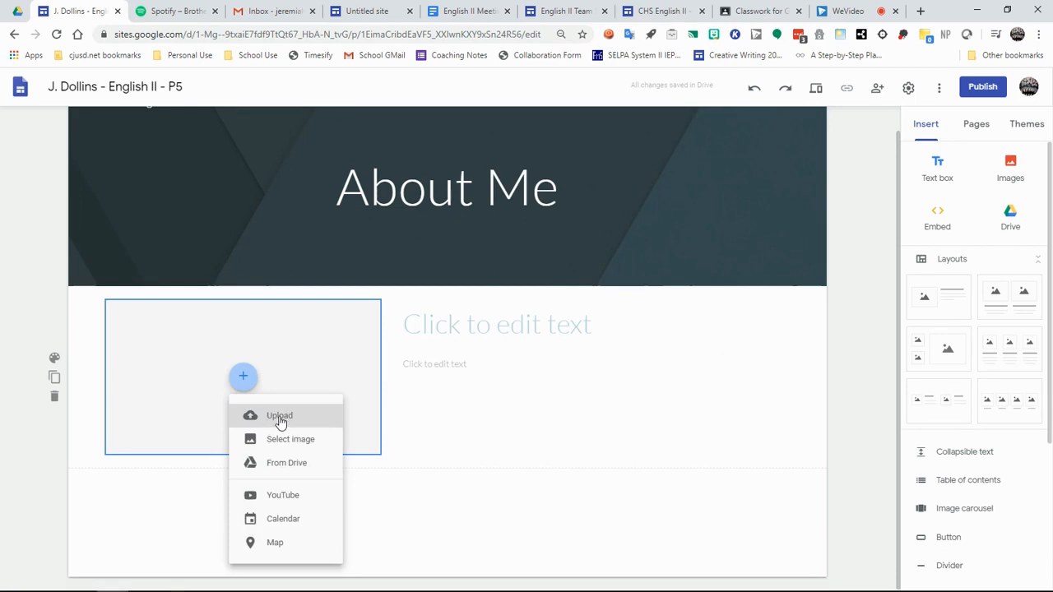
mouse_move(275, 410)
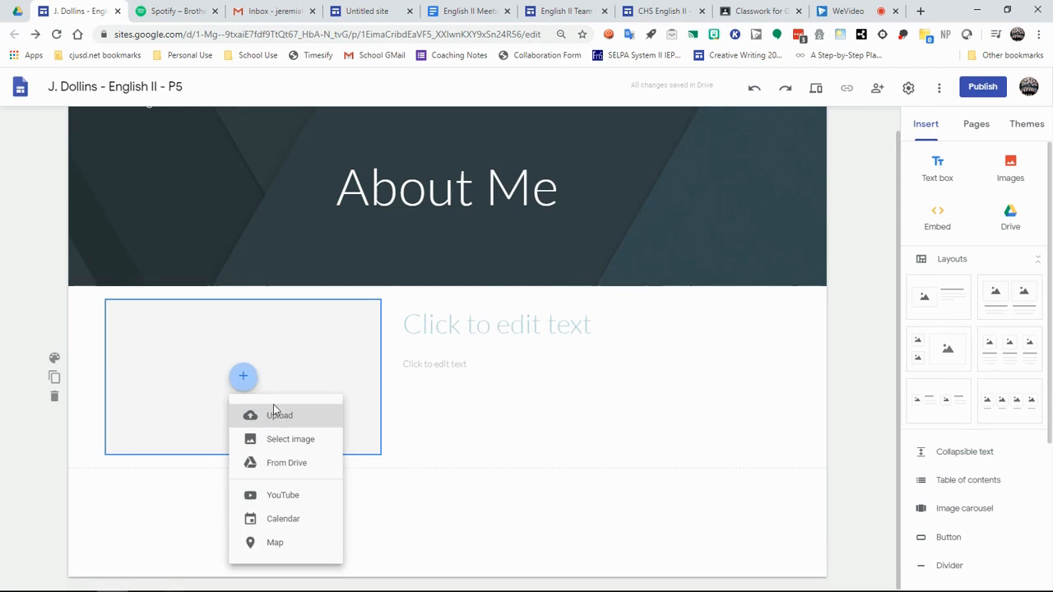
click(278, 415)
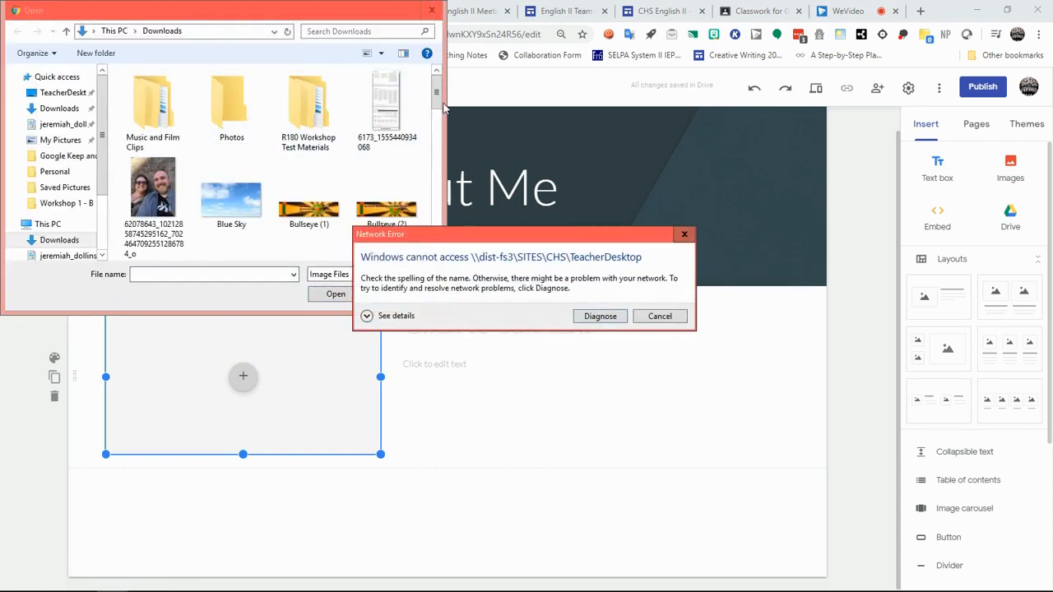
click(658, 316)
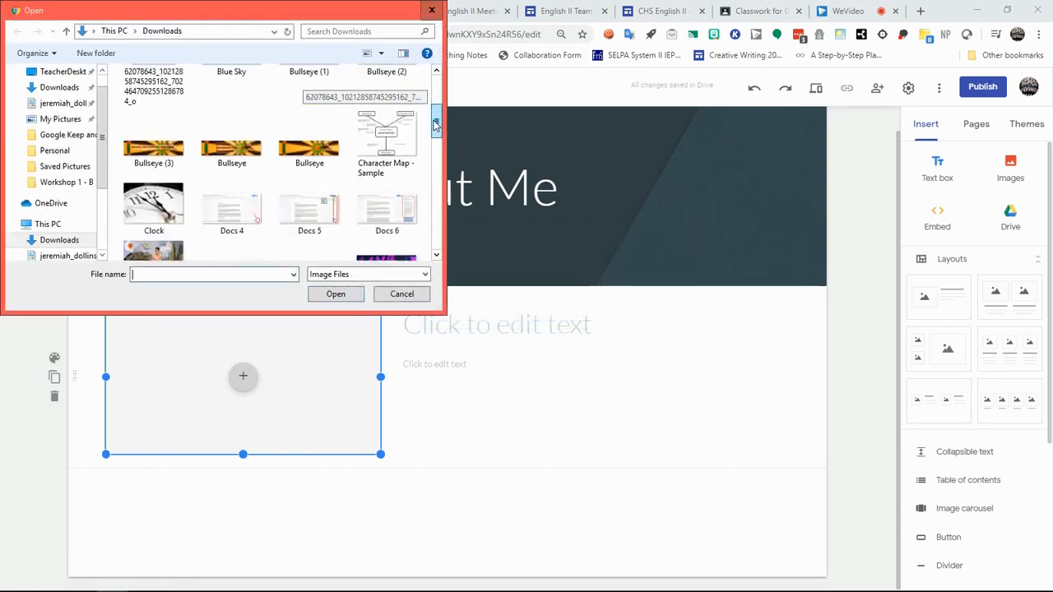
scroll(down, 3)
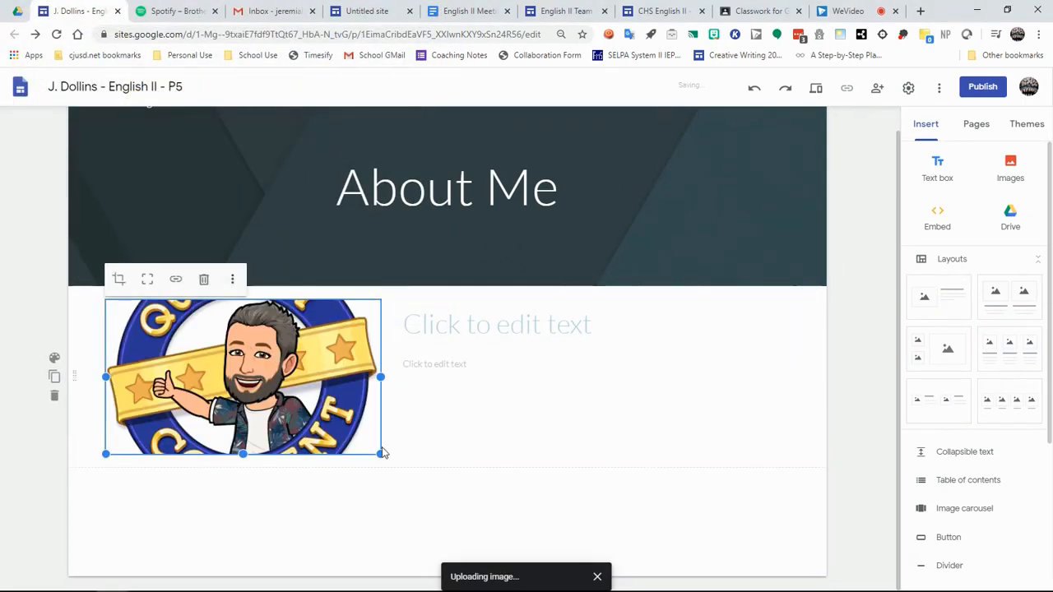
click(497, 323)
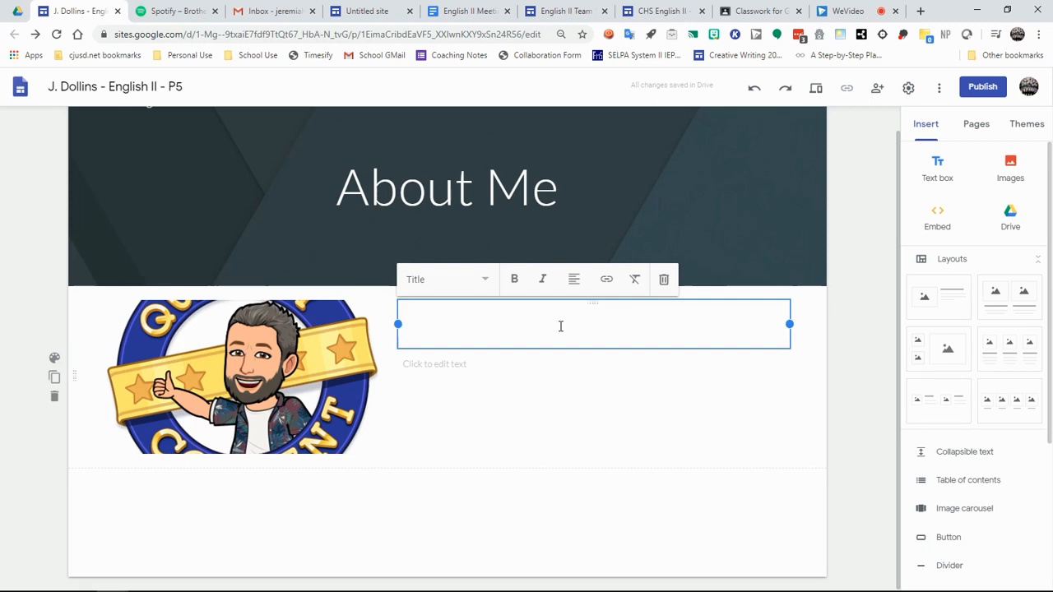
- Enter 'My Name Is Jeremiah' as the title beside the Bitmoji image
text(My Name Is)
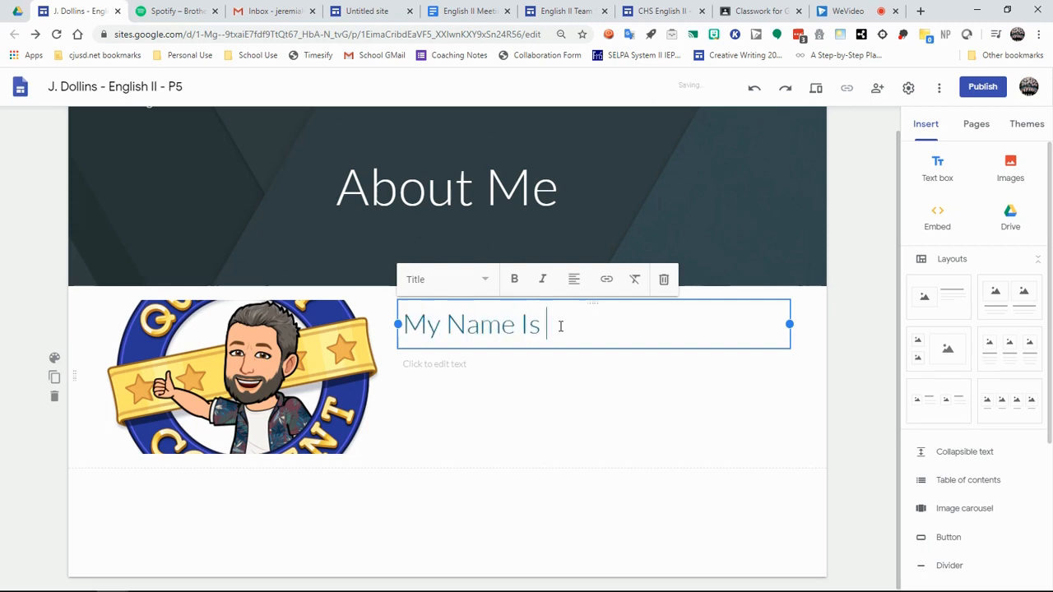
text(Jeremiah)
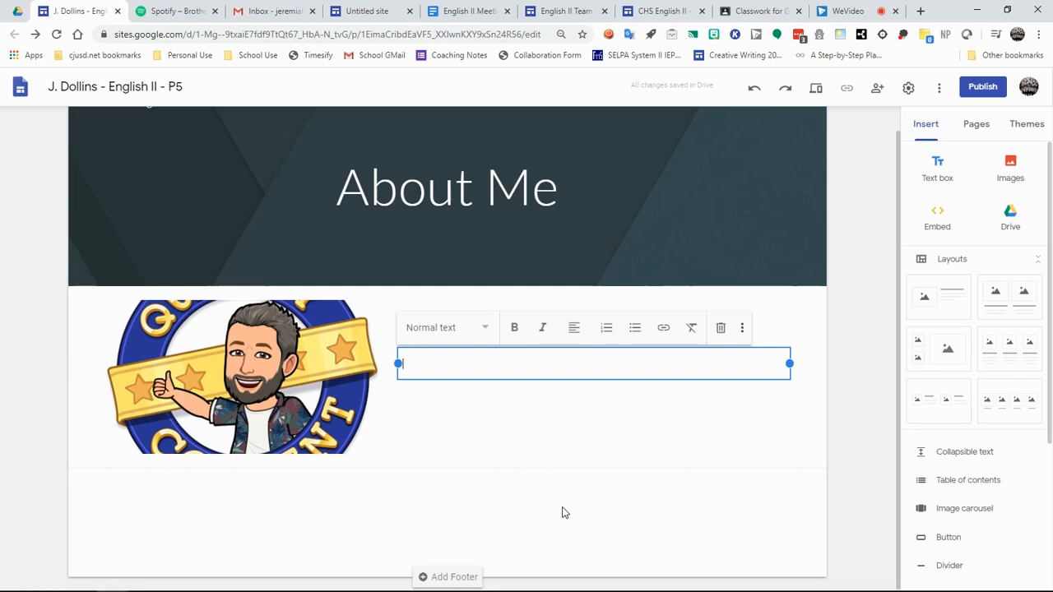
mouse_move(565, 507)
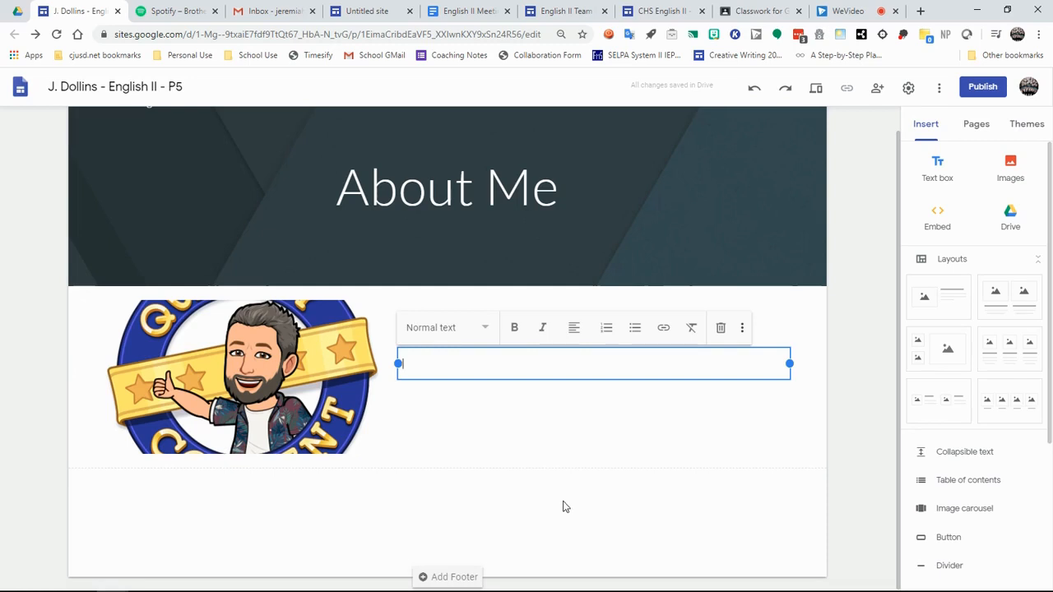
text(My Name Is Jeremiah)
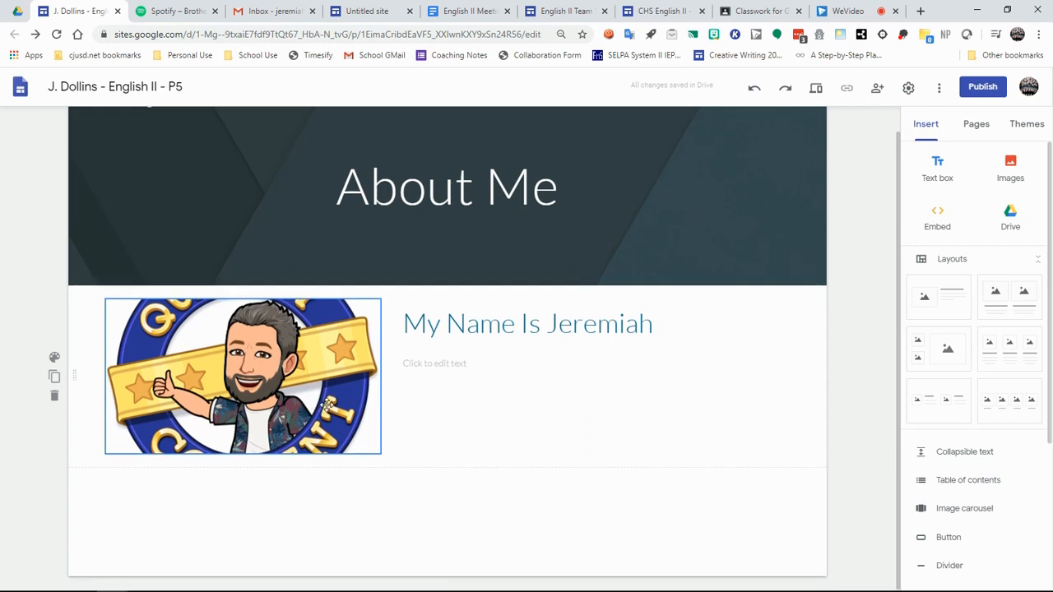
click(526, 323)
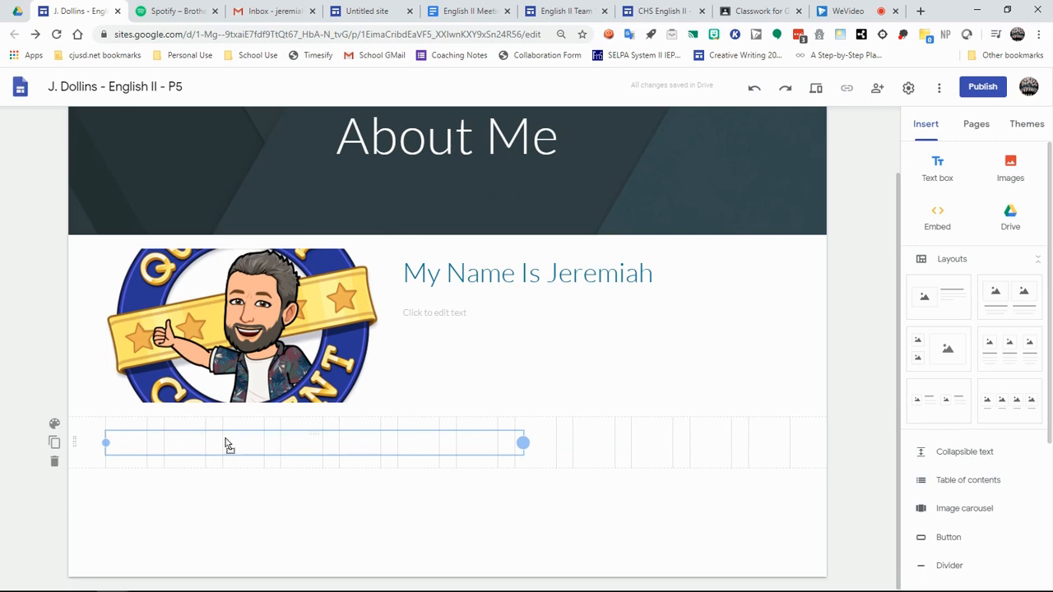
- Resize the new text box and enter 'Links and Other Interesting Things I Like'
drag(522, 443, 261, 442)
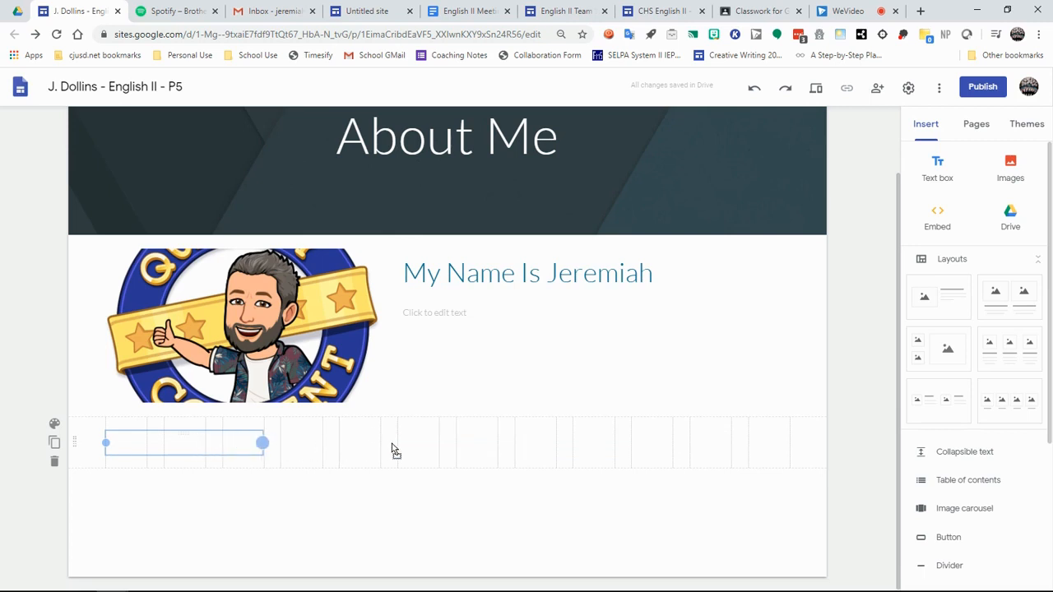
drag(263, 442, 399, 444)
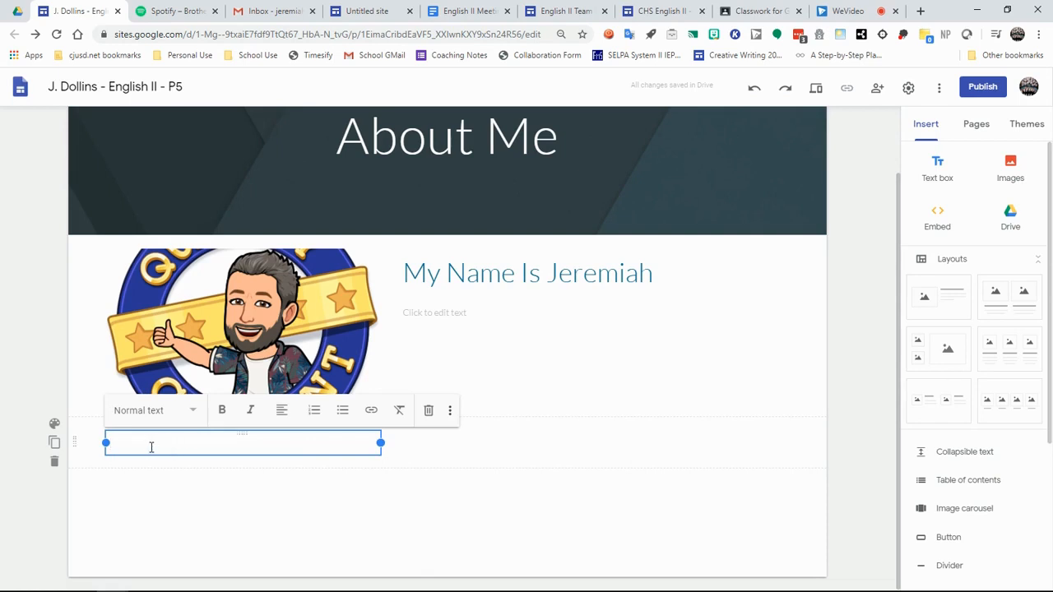
text(Links and)
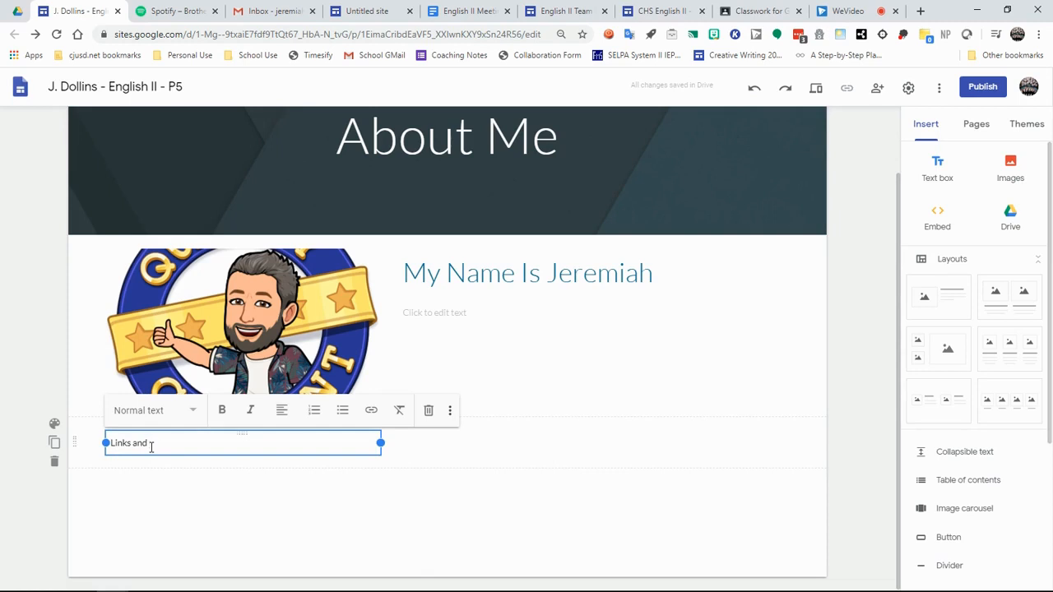
text(Other)
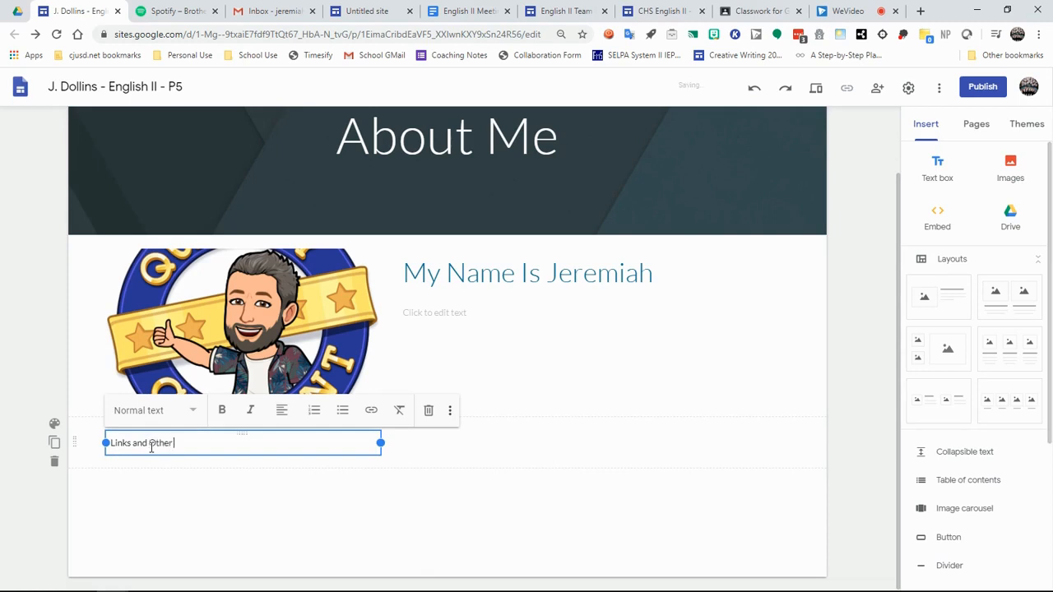
text(Interesting Things)
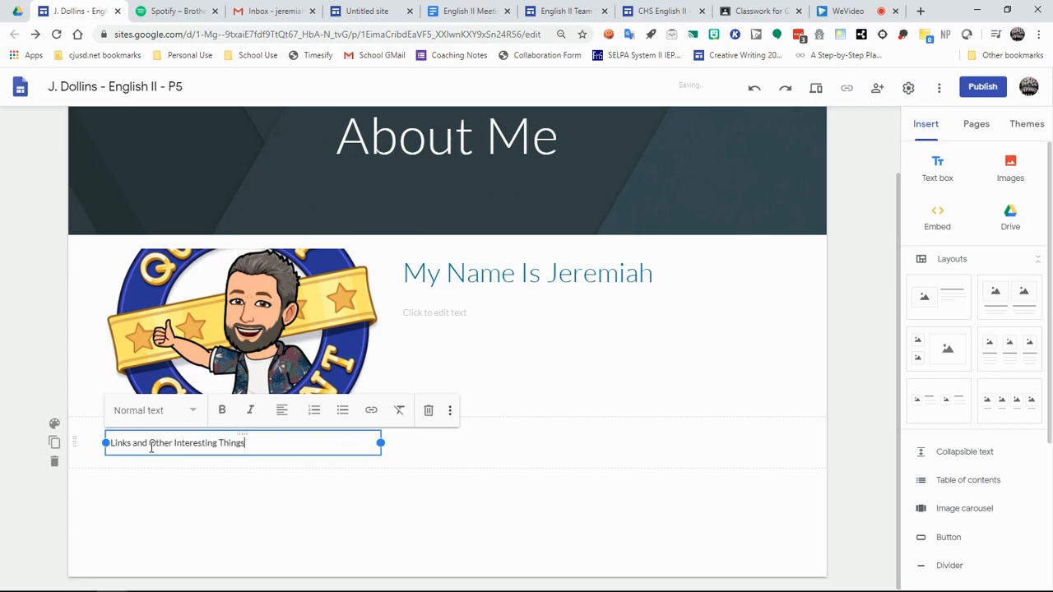
text(I Like)
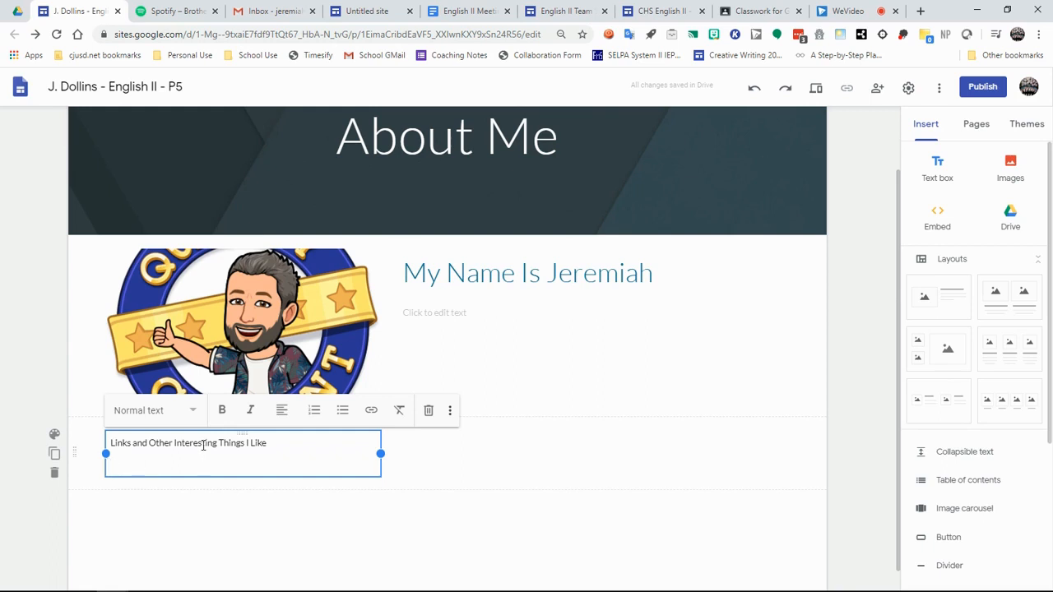
- Turn the 'Links and Other Interesting Things I Like' text into a hyperlink with the pasted address
right_click(203, 442)
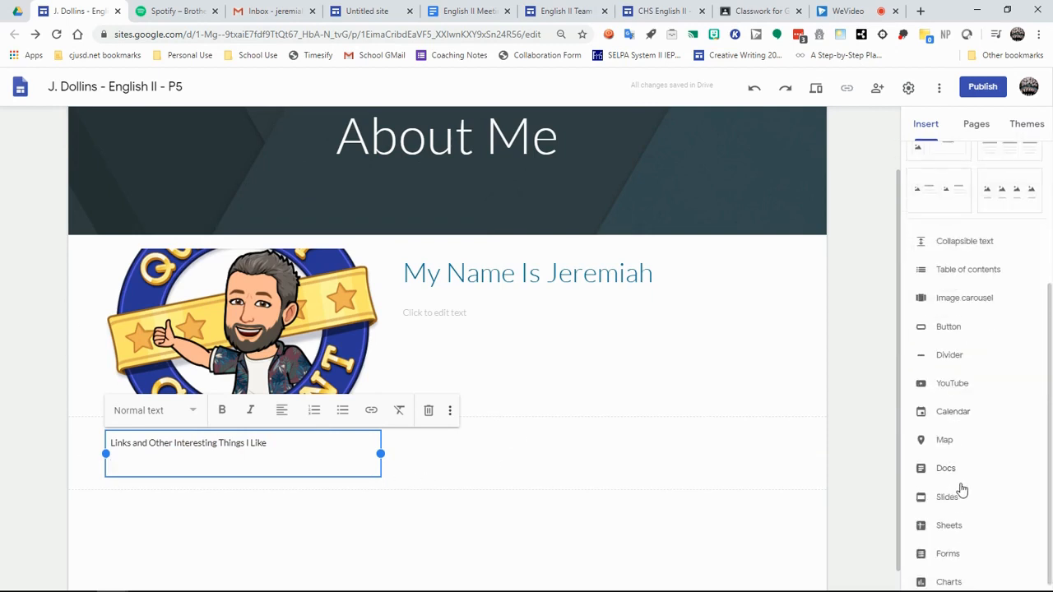
scroll(down, 3)
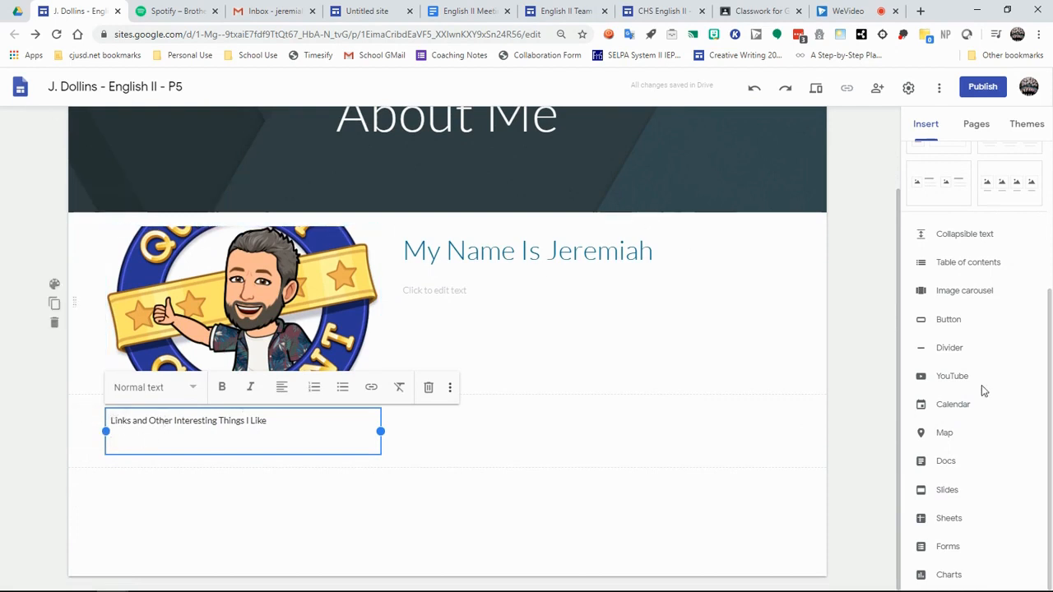
mouse_move(877, 88)
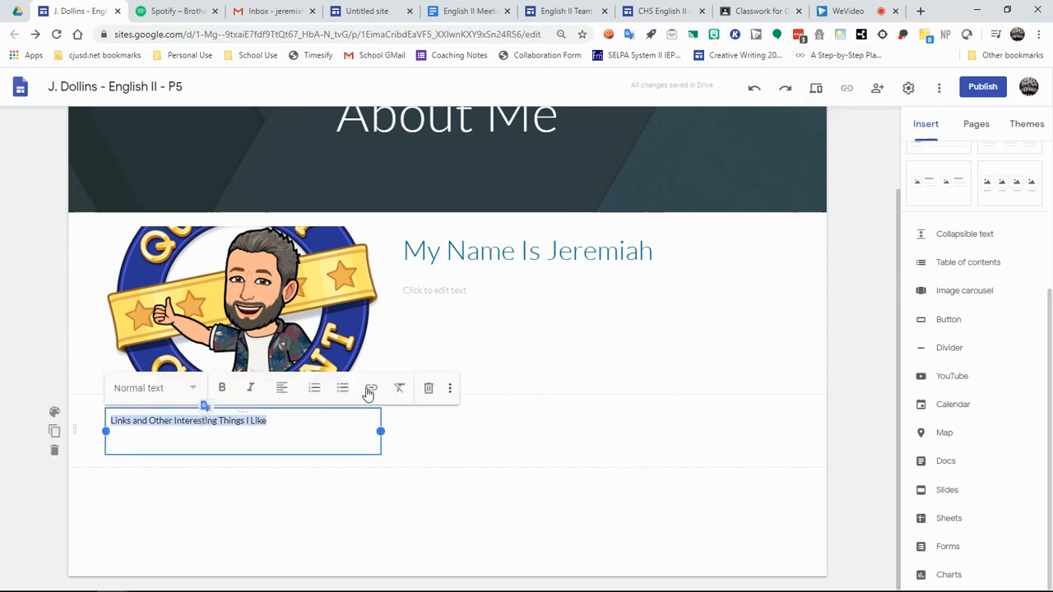
mouse_move(372, 388)
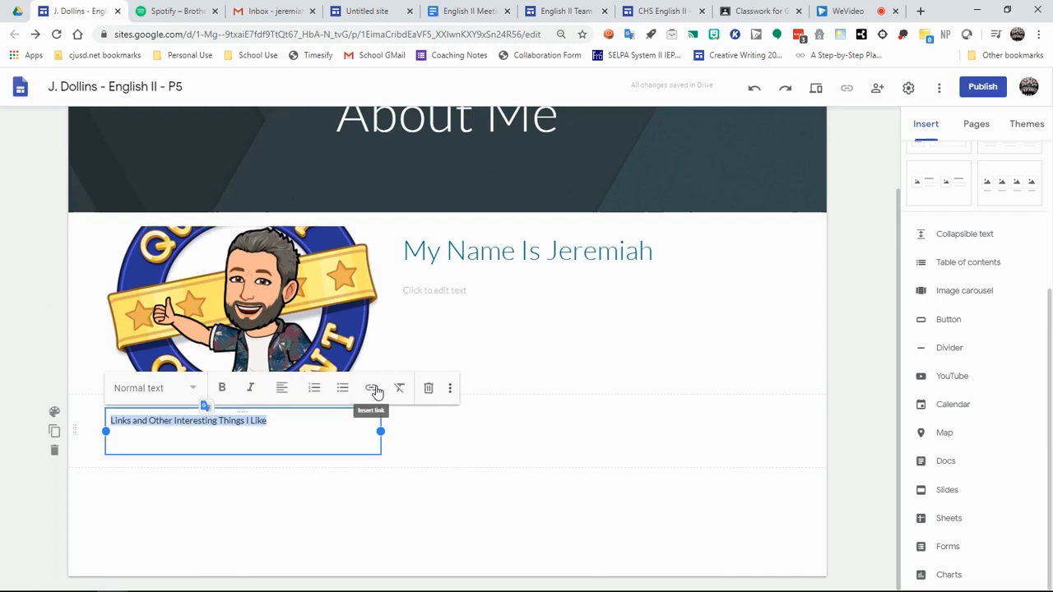
click(757, 11)
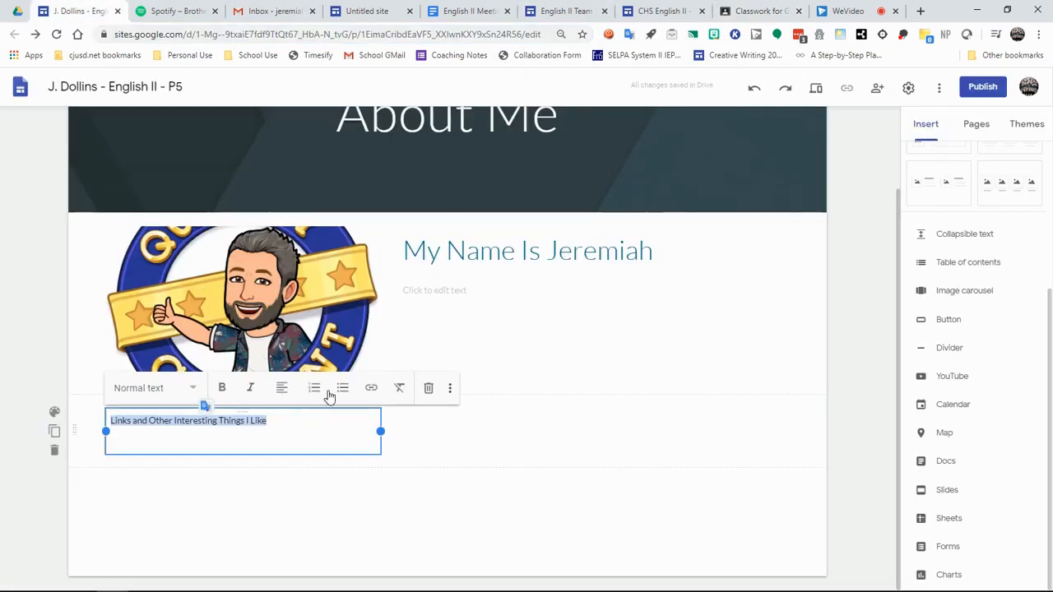
mouse_move(371, 388)
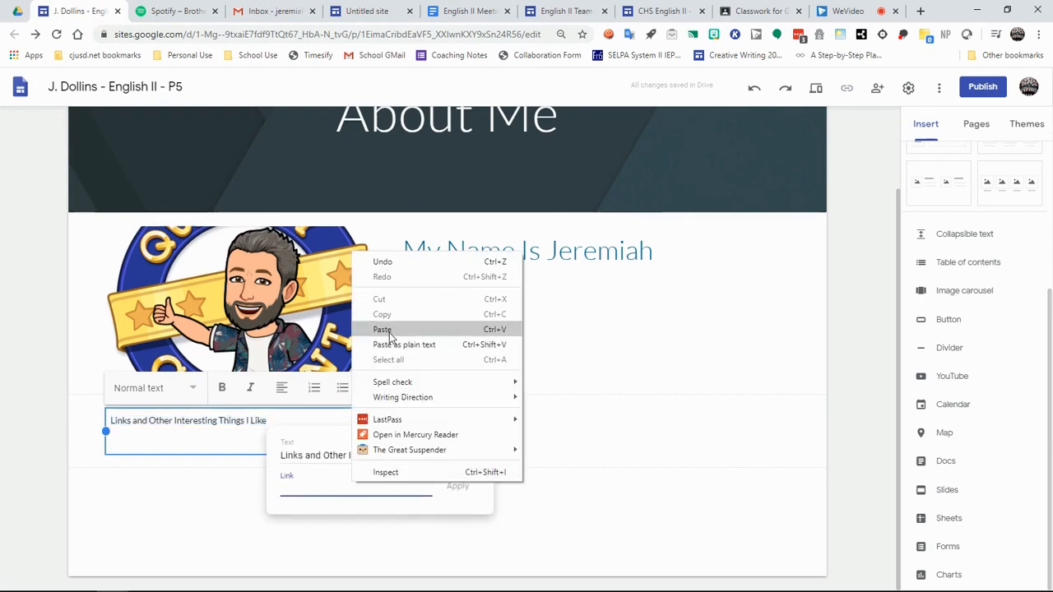
click(543, 425)
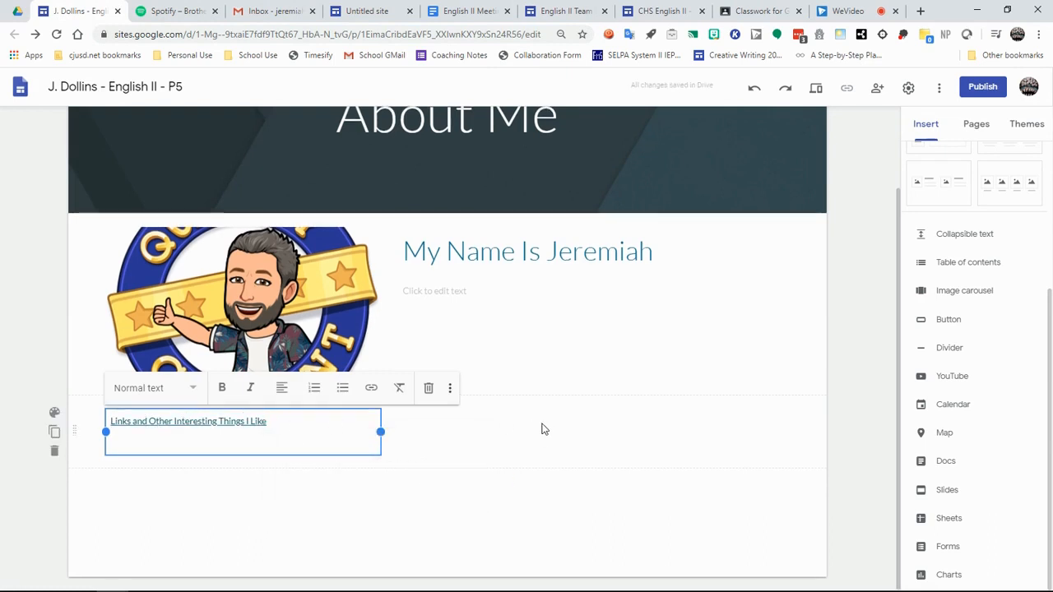
click(848, 341)
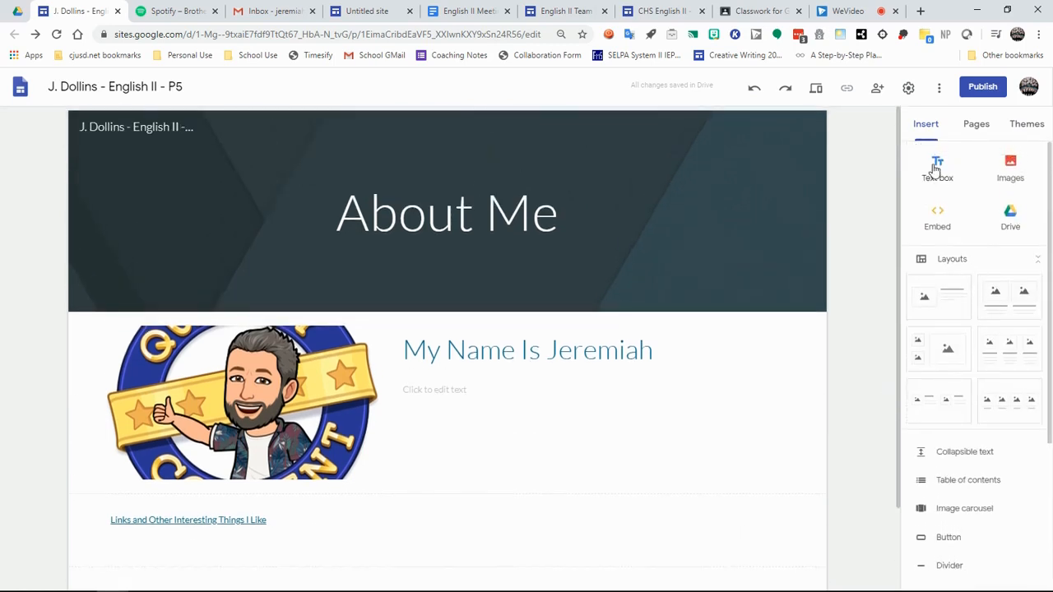
mouse_move(1038, 224)
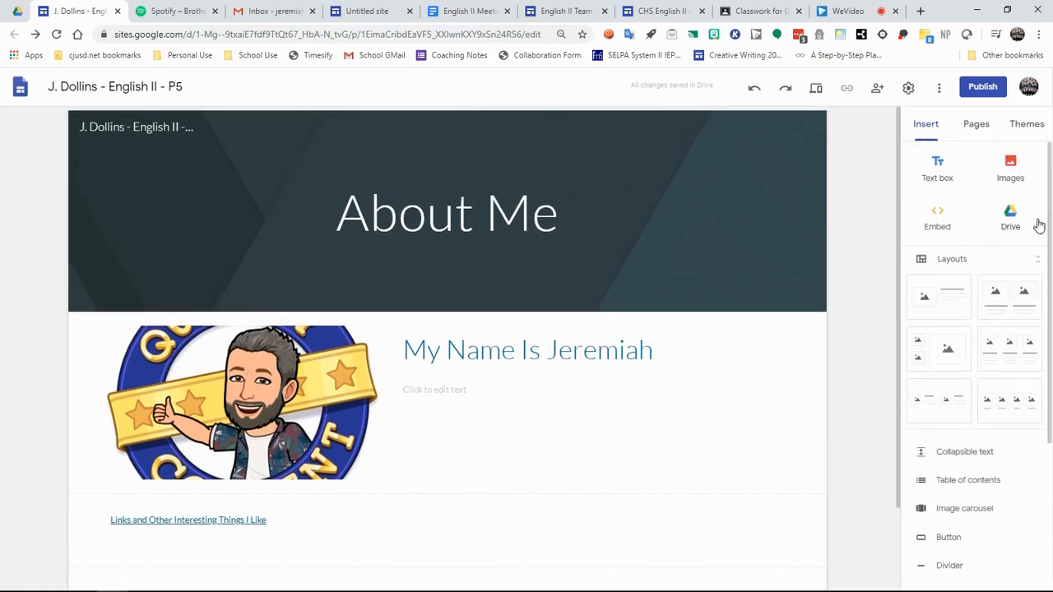
mouse_move(873, 397)
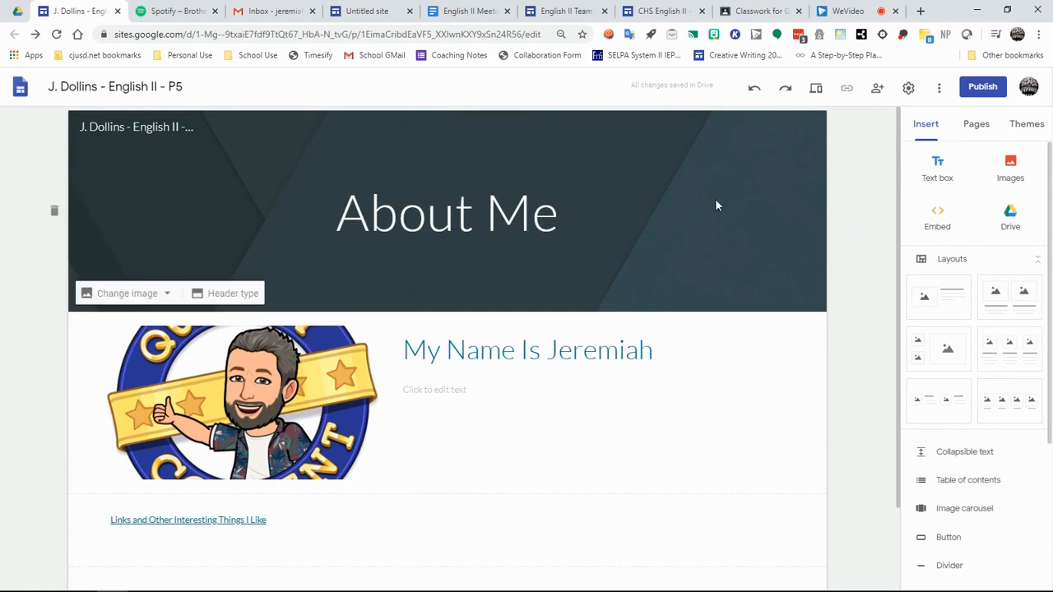
mouse_move(127, 292)
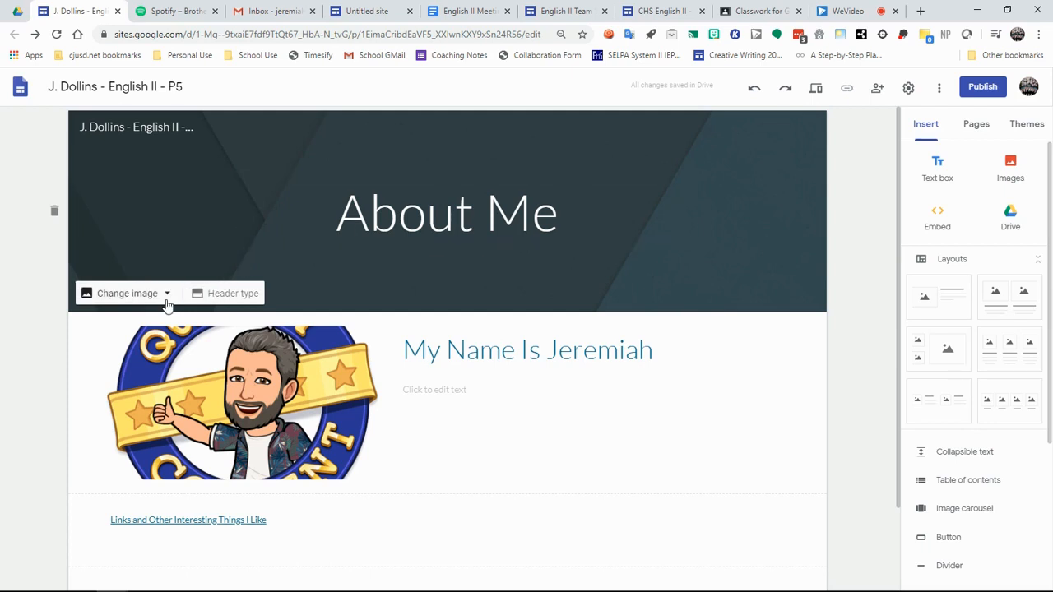
click(126, 292)
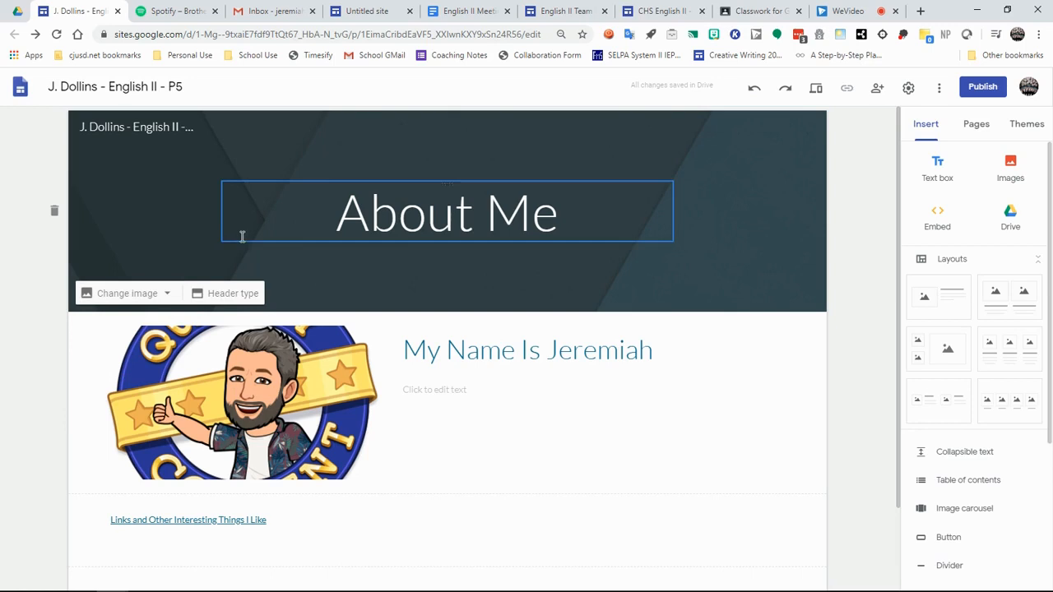
click(232, 293)
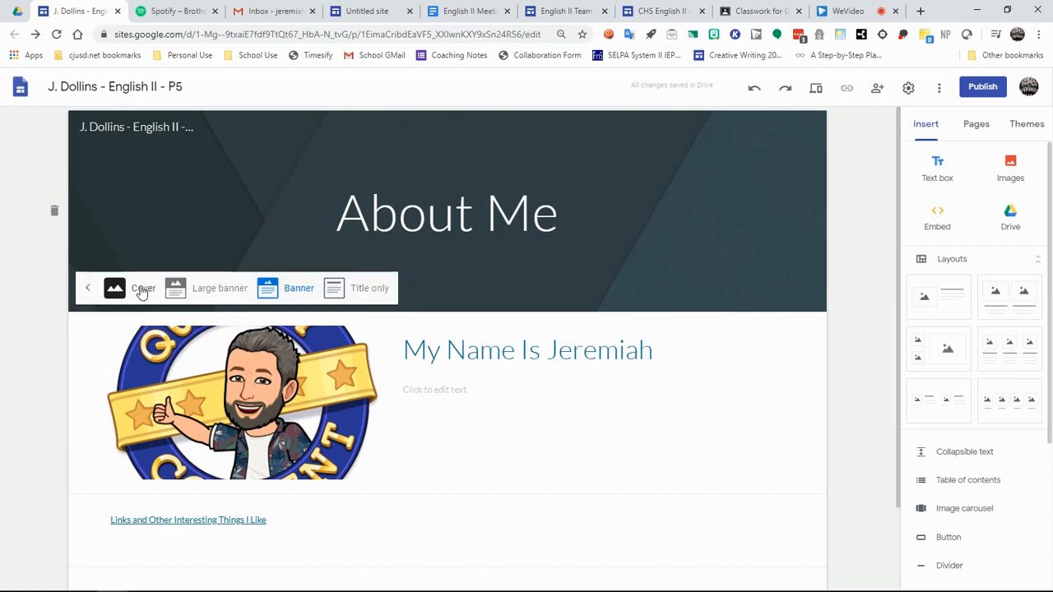
click(447, 212)
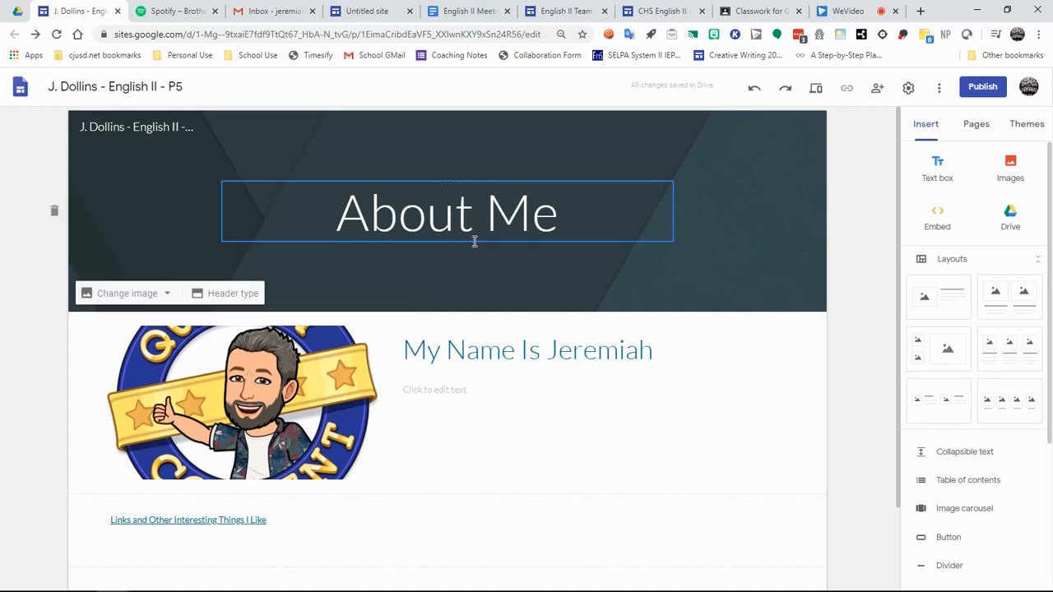
click(851, 247)
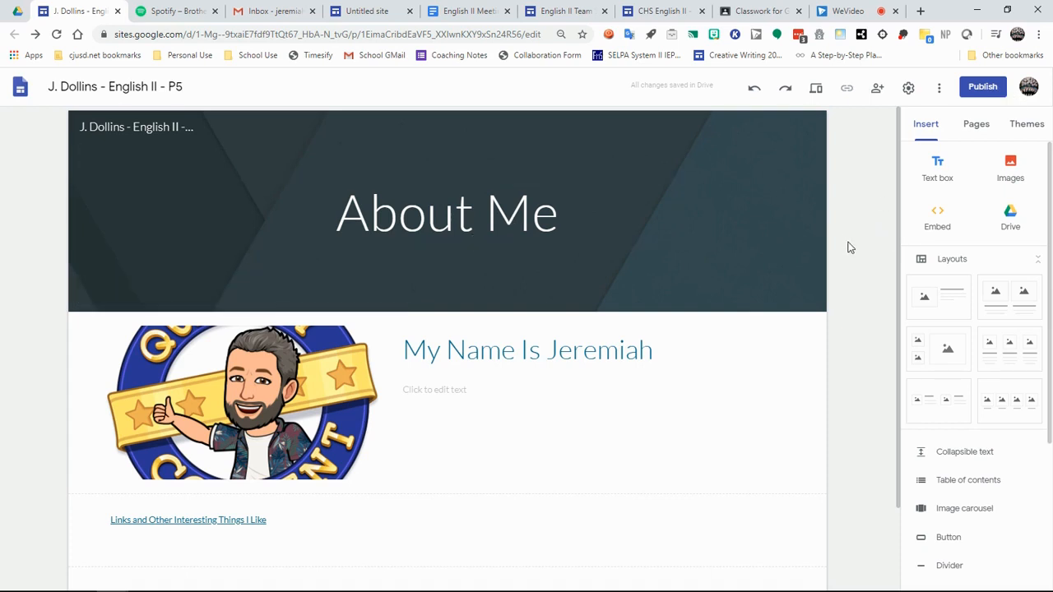
mouse_move(863, 246)
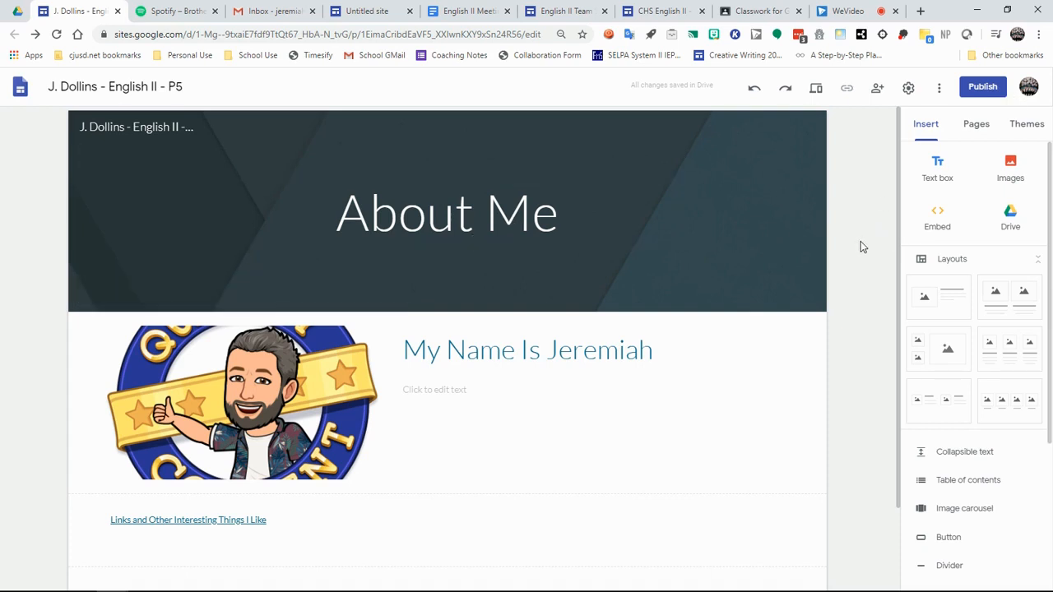
mouse_move(930, 6)
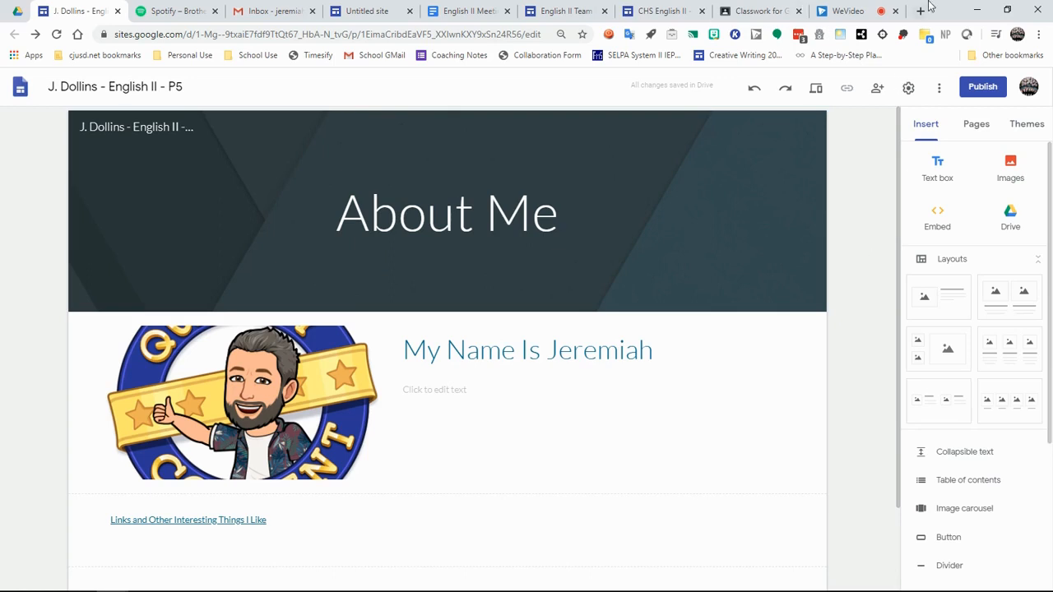